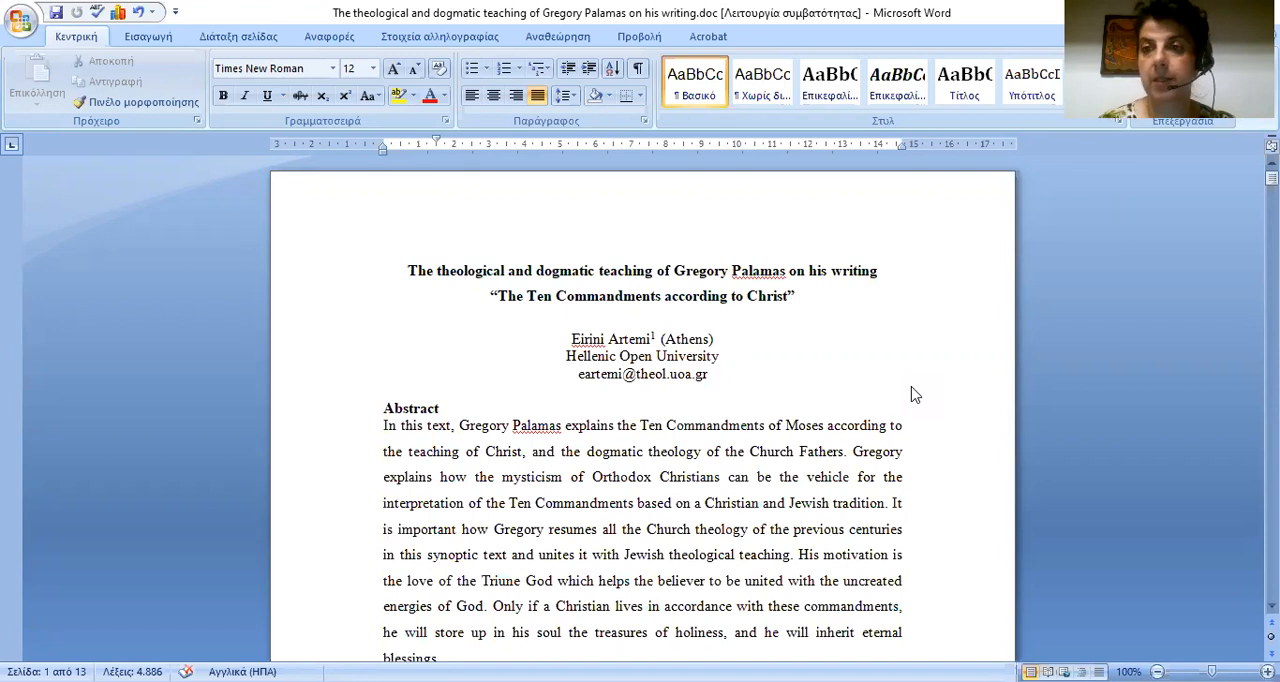
pyautogui.scroll(-3)
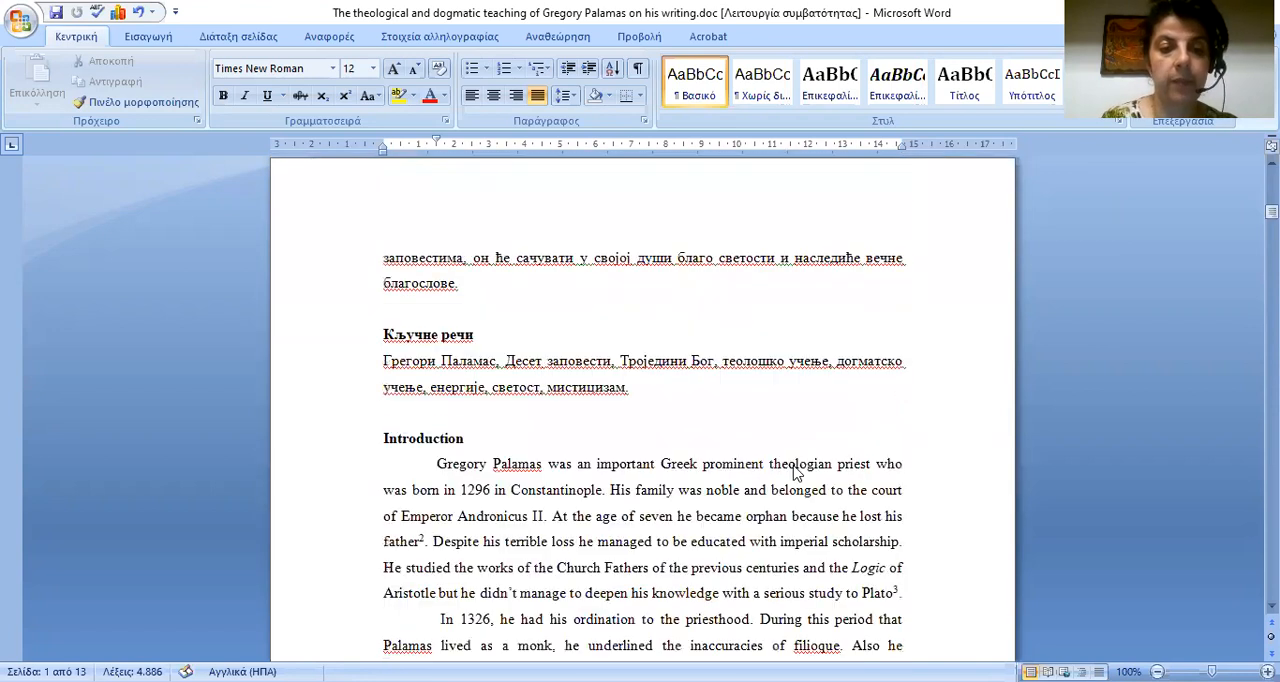
pyautogui.scroll(-3)
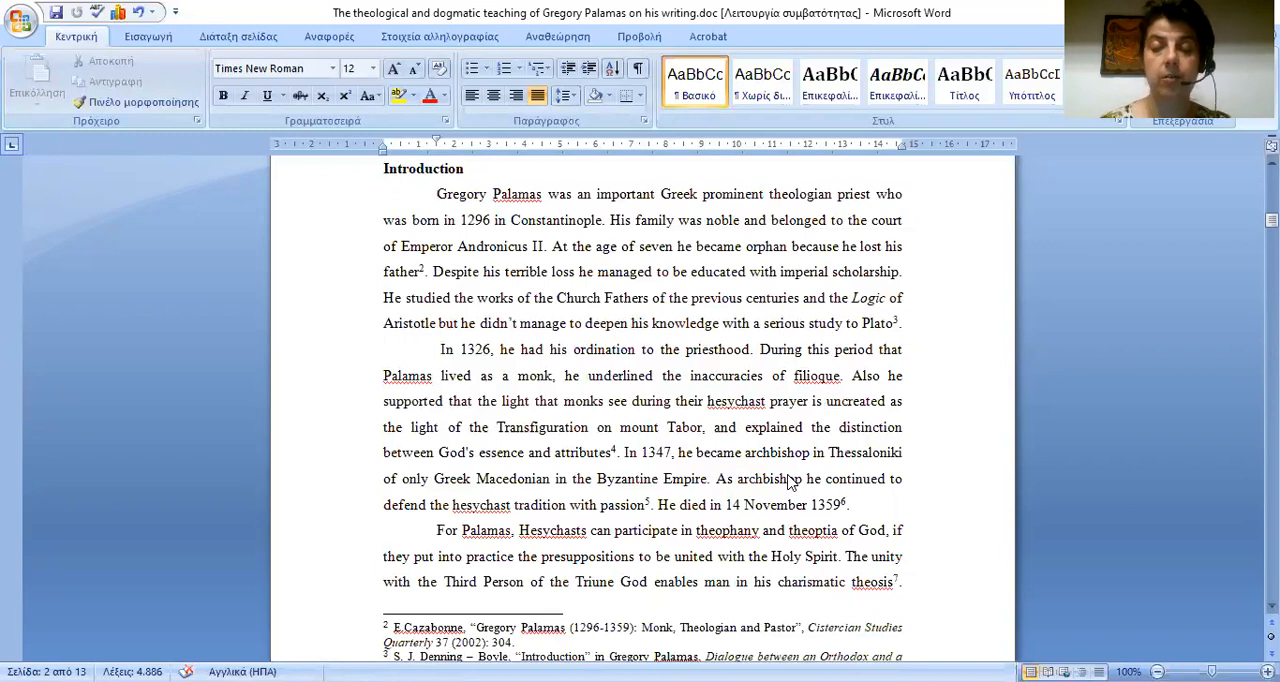
pyautogui.moveTo(844, 634)
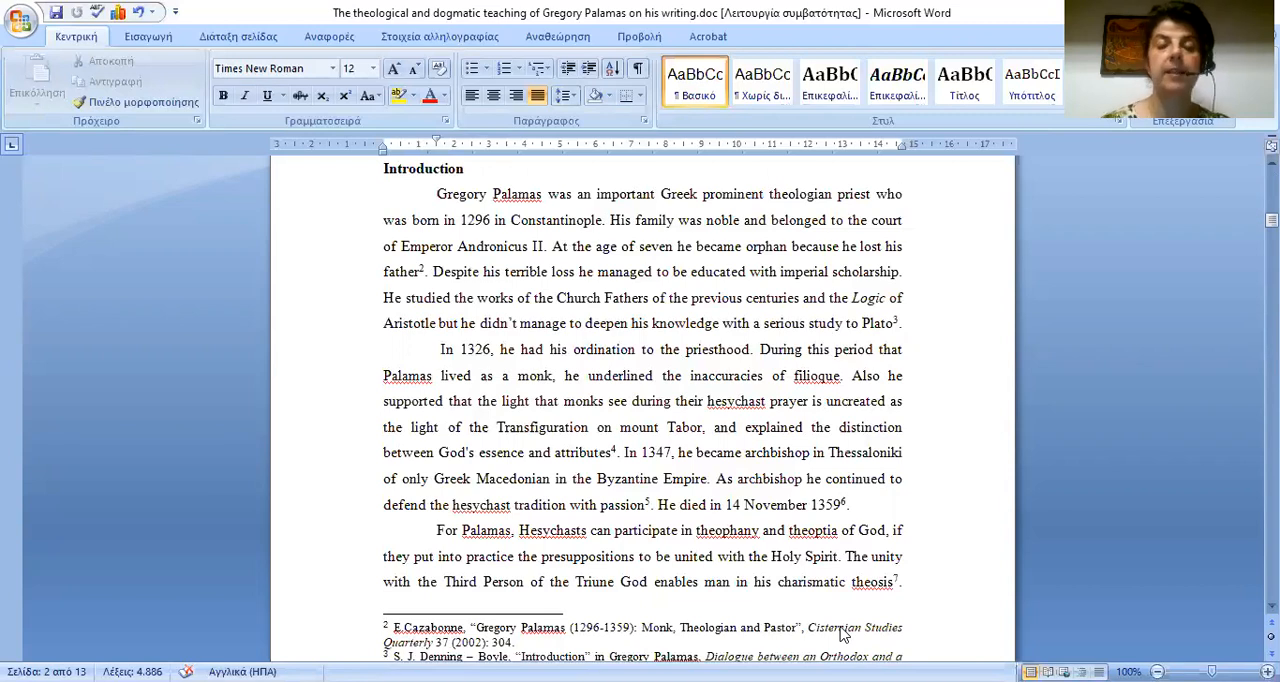
pyautogui.scroll(-3)
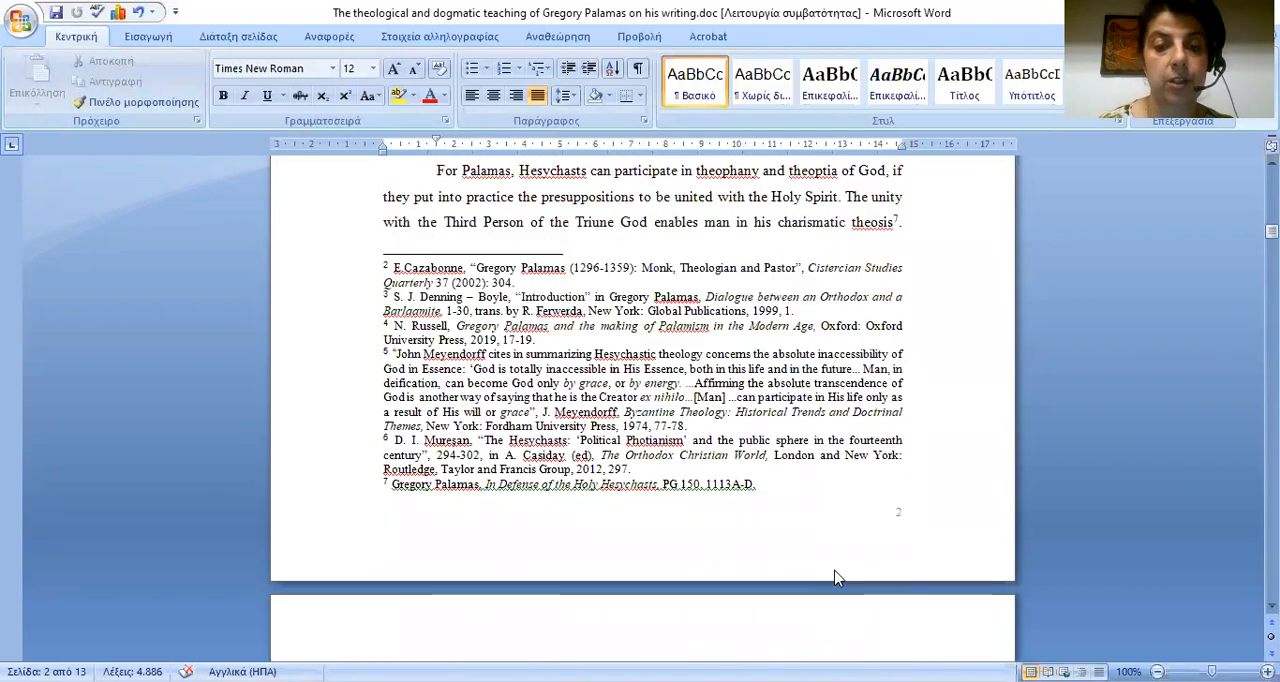
pyautogui.scroll(-3)
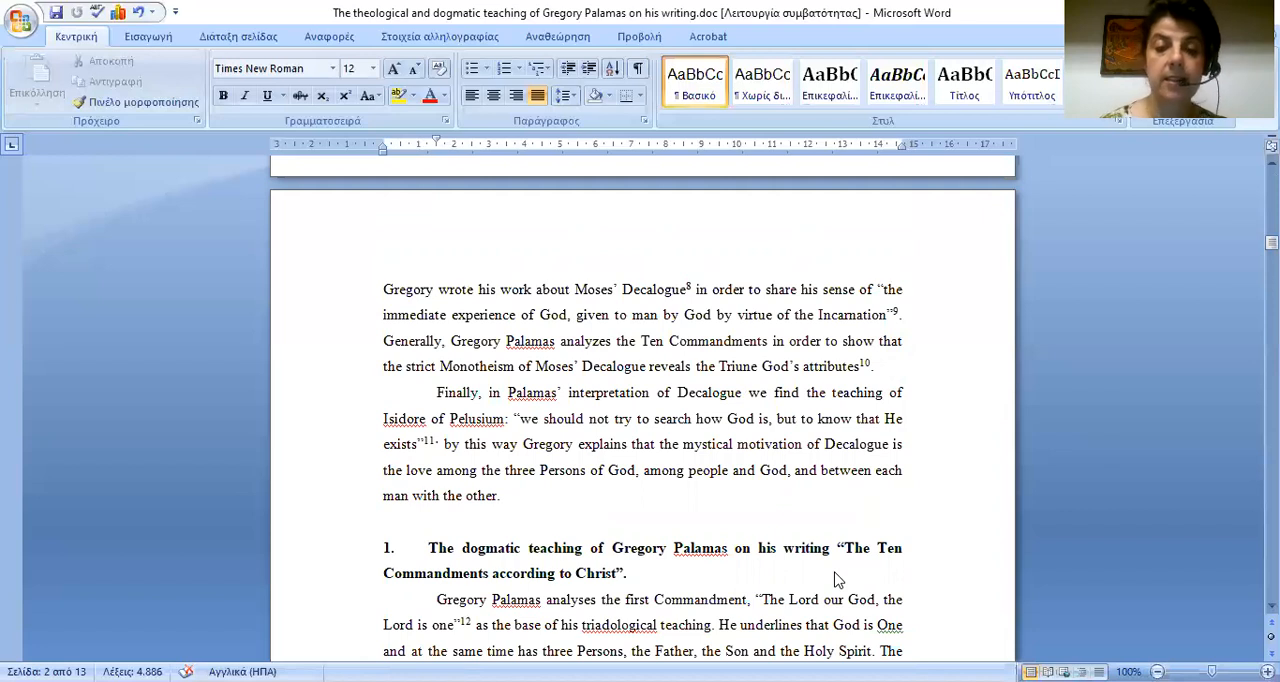
pyautogui.scroll(-3)
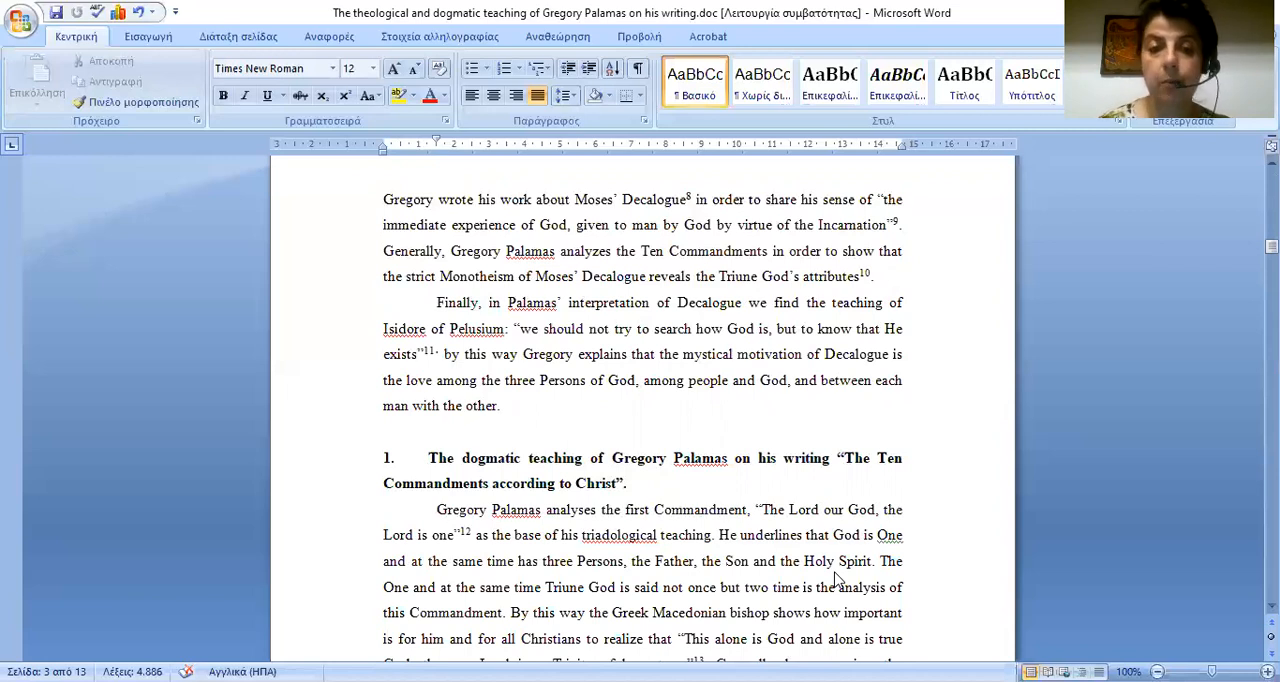
pyautogui.scroll(-3)
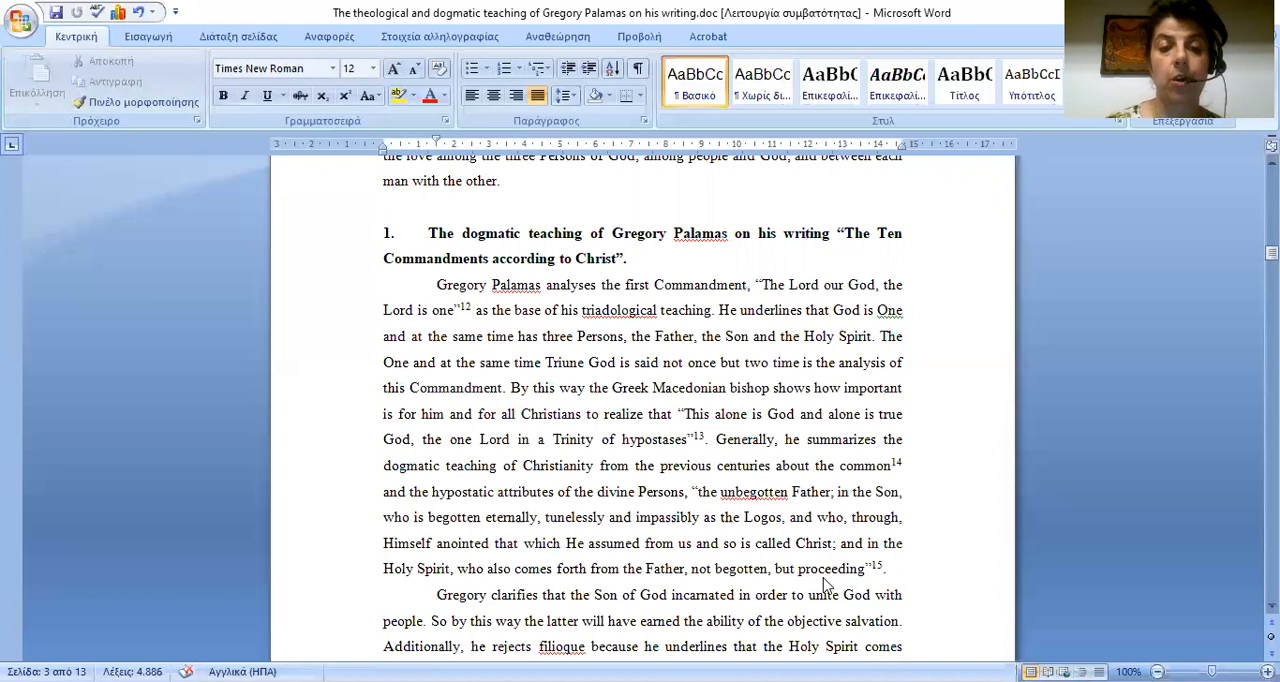
pyautogui.scroll(-3)
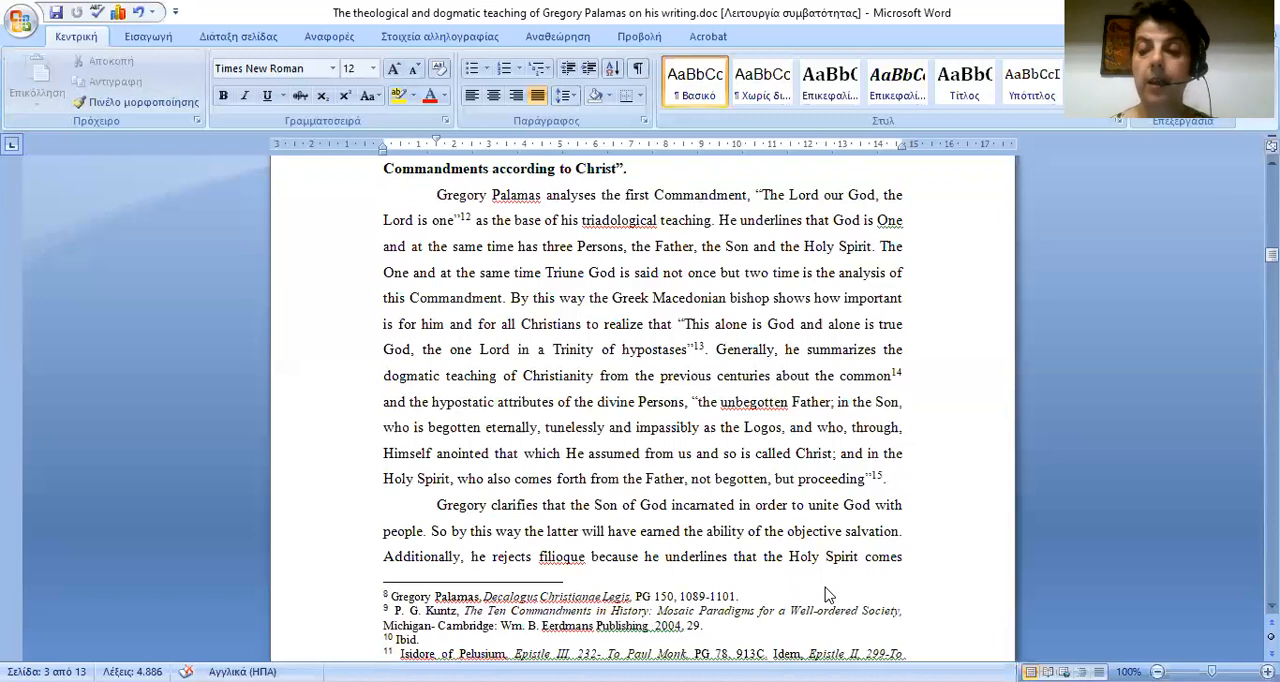
pyautogui.scroll(-3)
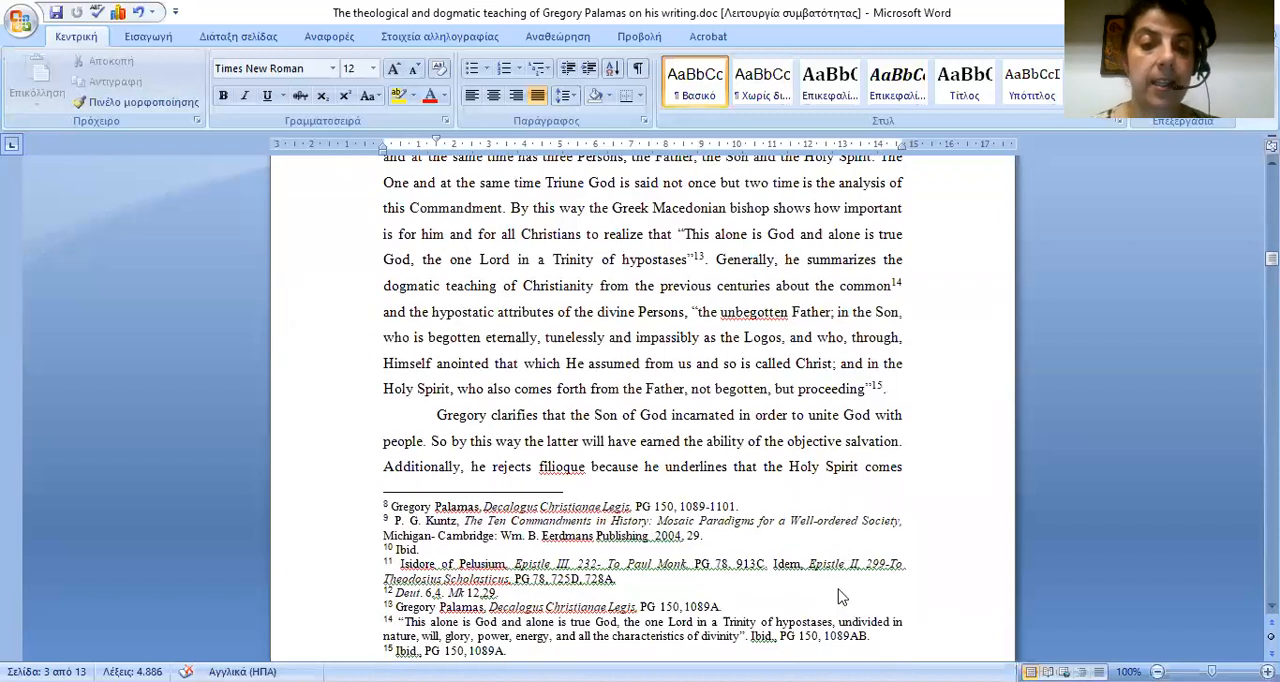
pyautogui.scroll(-3)
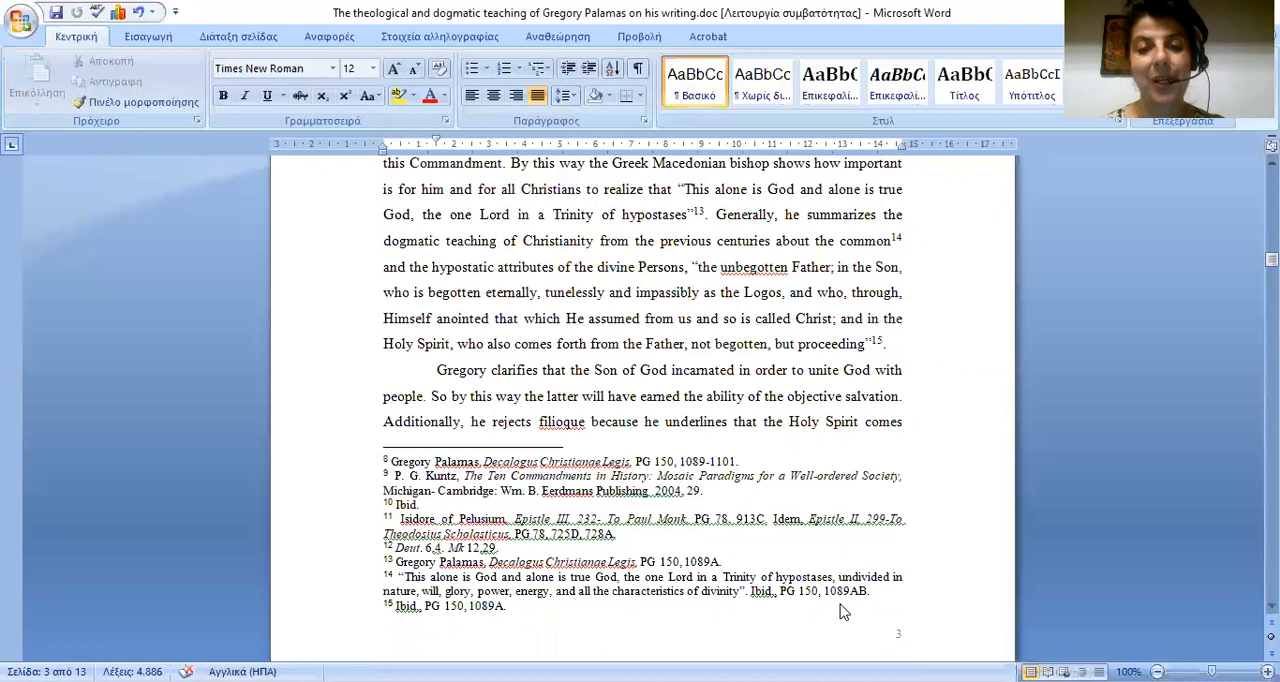
pyautogui.scroll(-3)
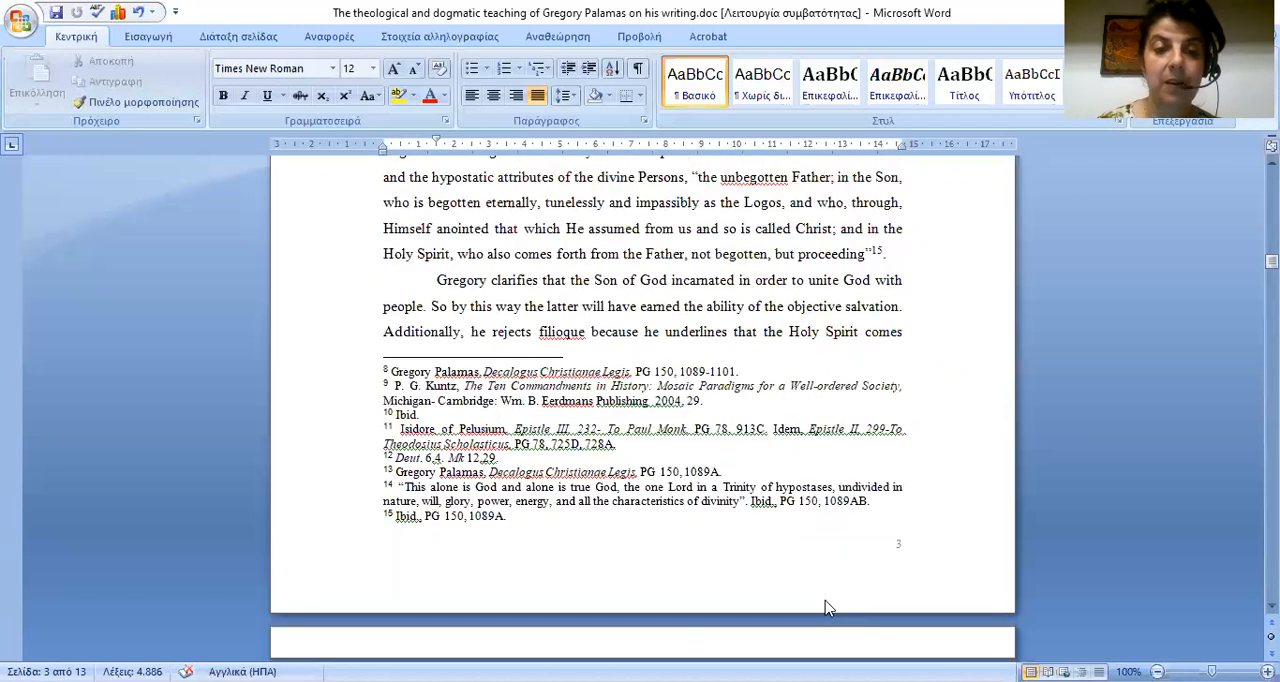
pyautogui.scroll(-3)
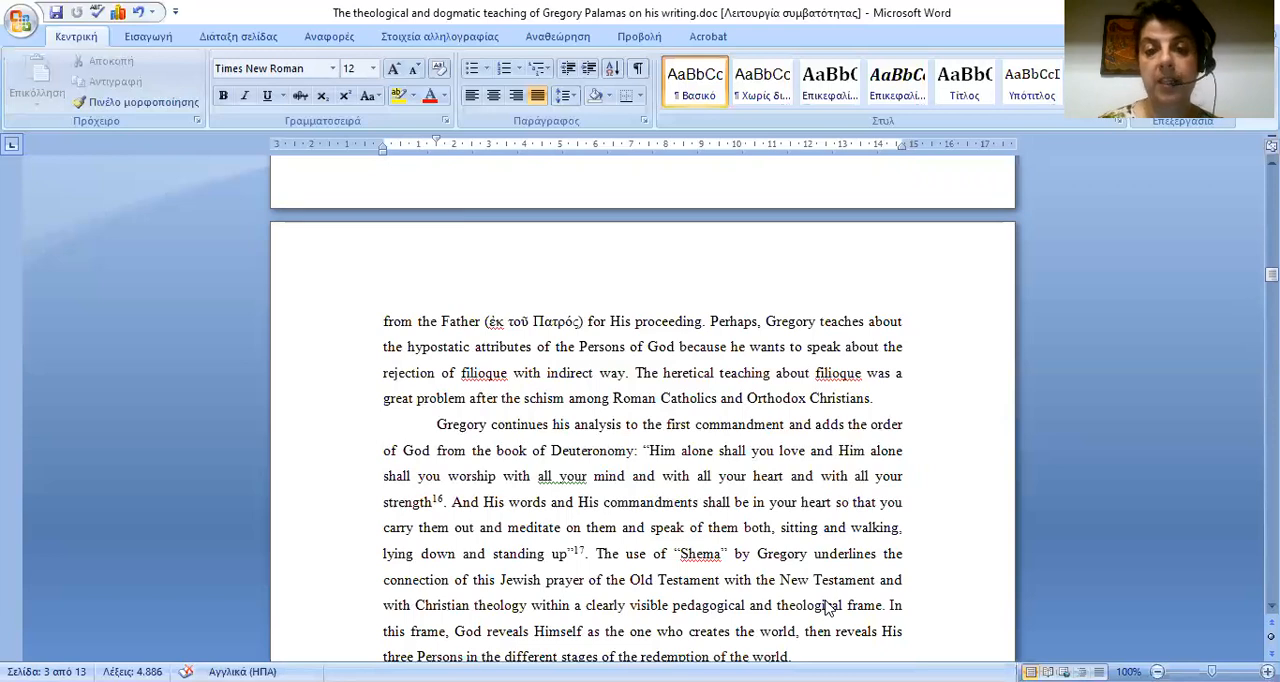
pyautogui.moveTo(772, 46)
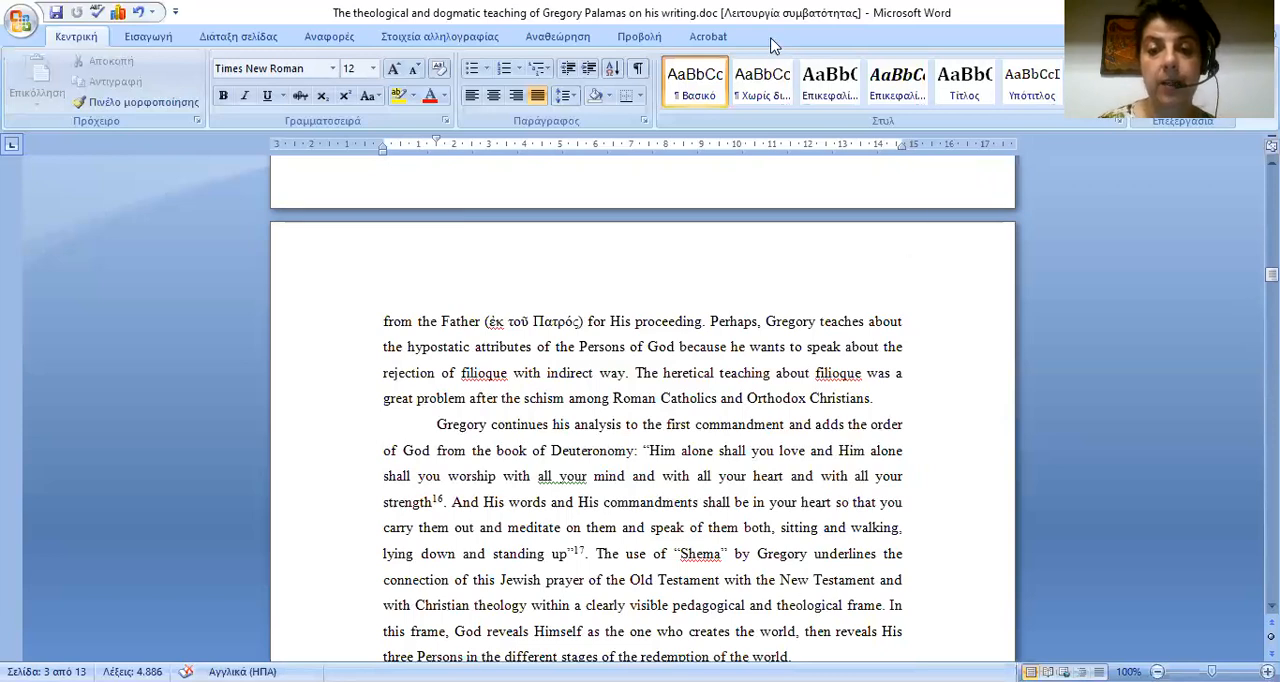
pyautogui.moveTo(758, 40)
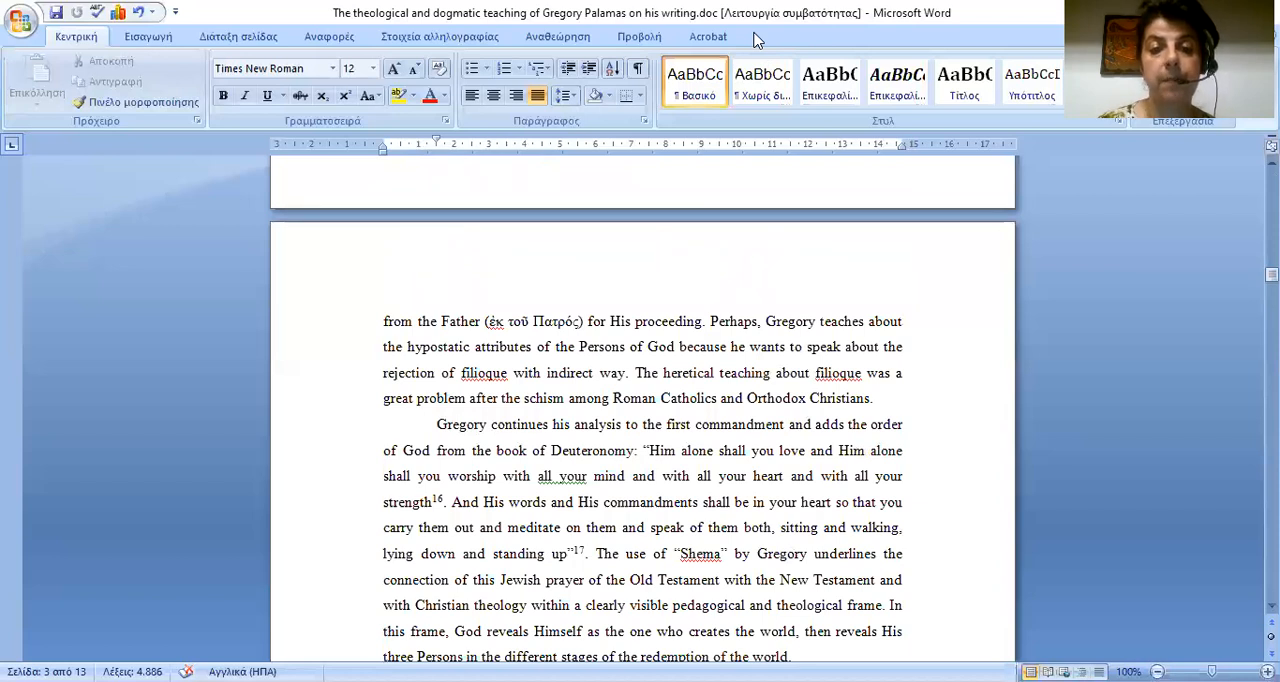
pyautogui.moveTo(670, 116)
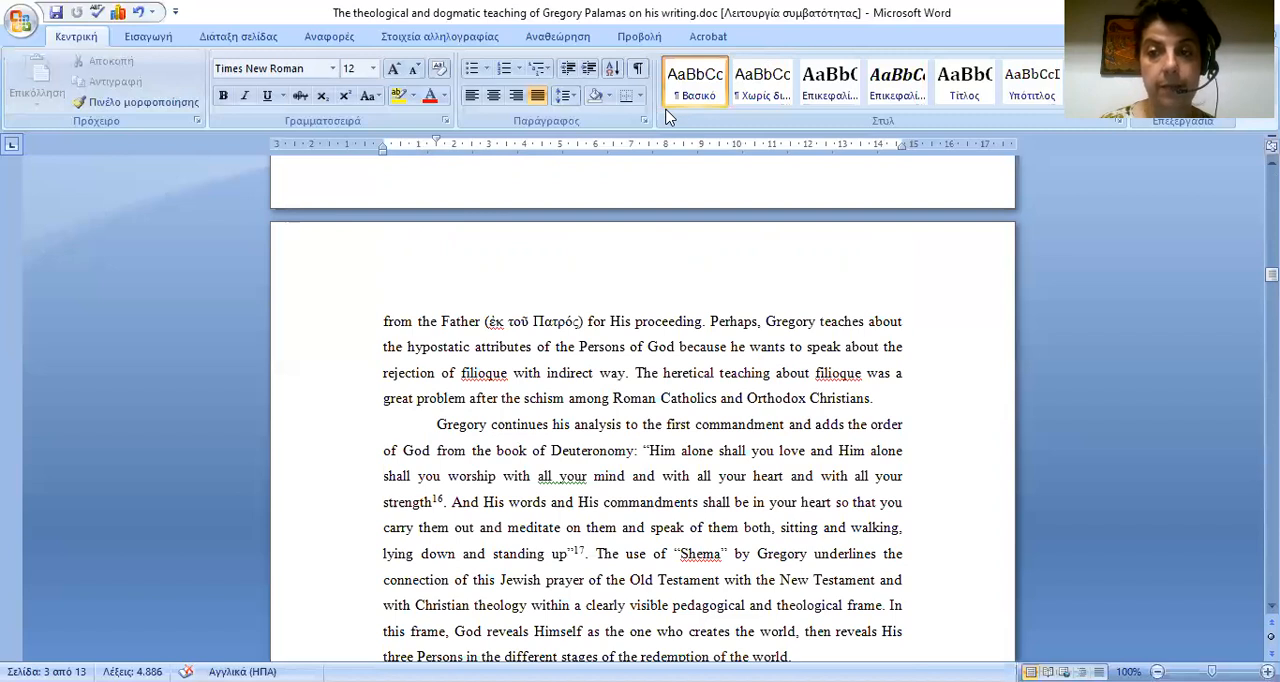
pyautogui.moveTo(898, 108)
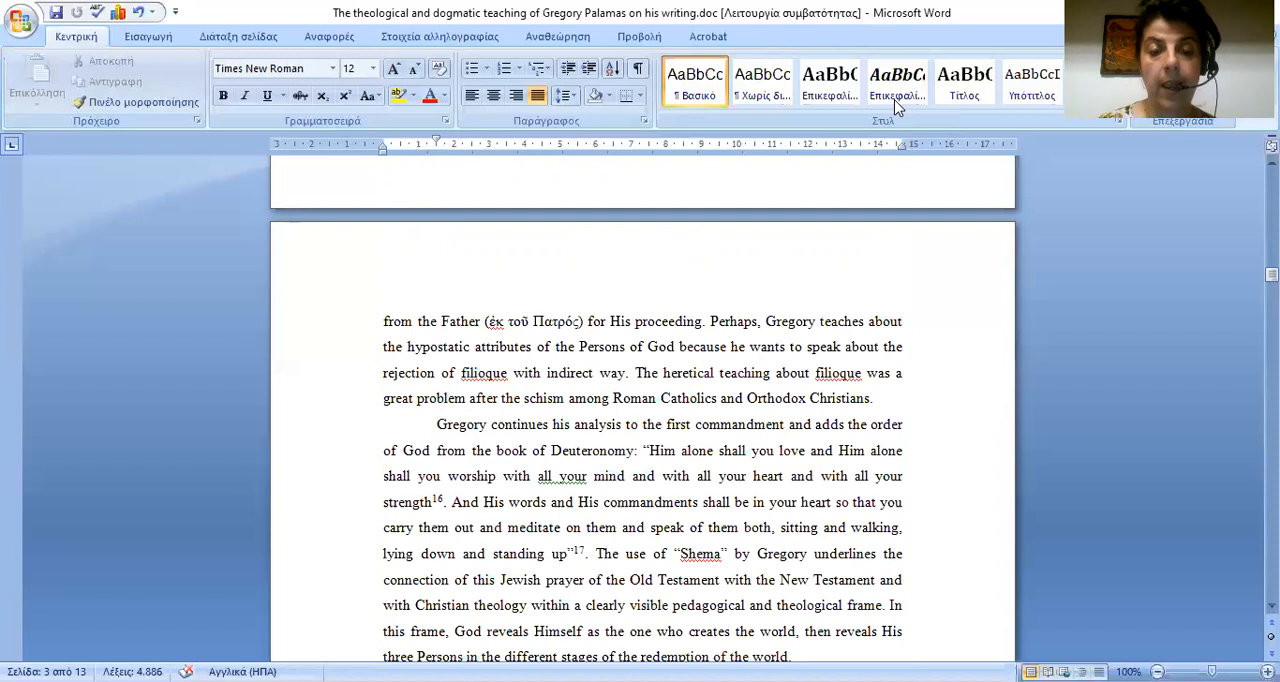
pyautogui.moveTo(798, 40)
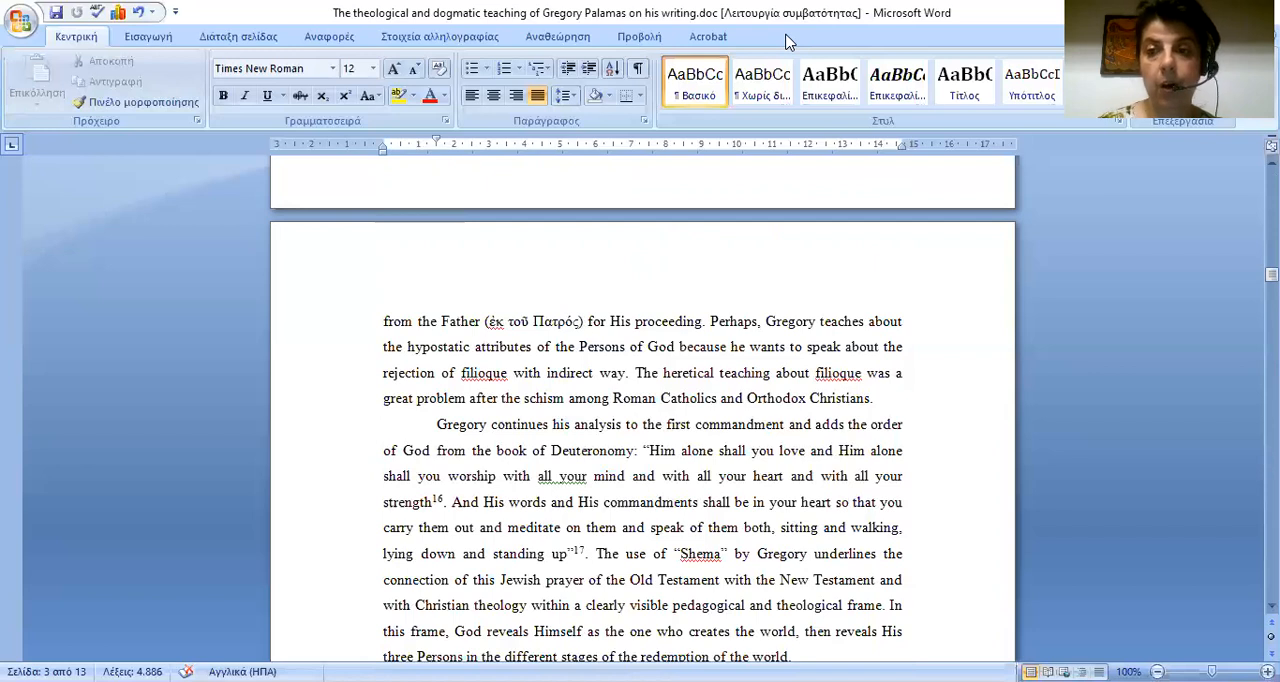
pyautogui.moveTo(1008, 198)
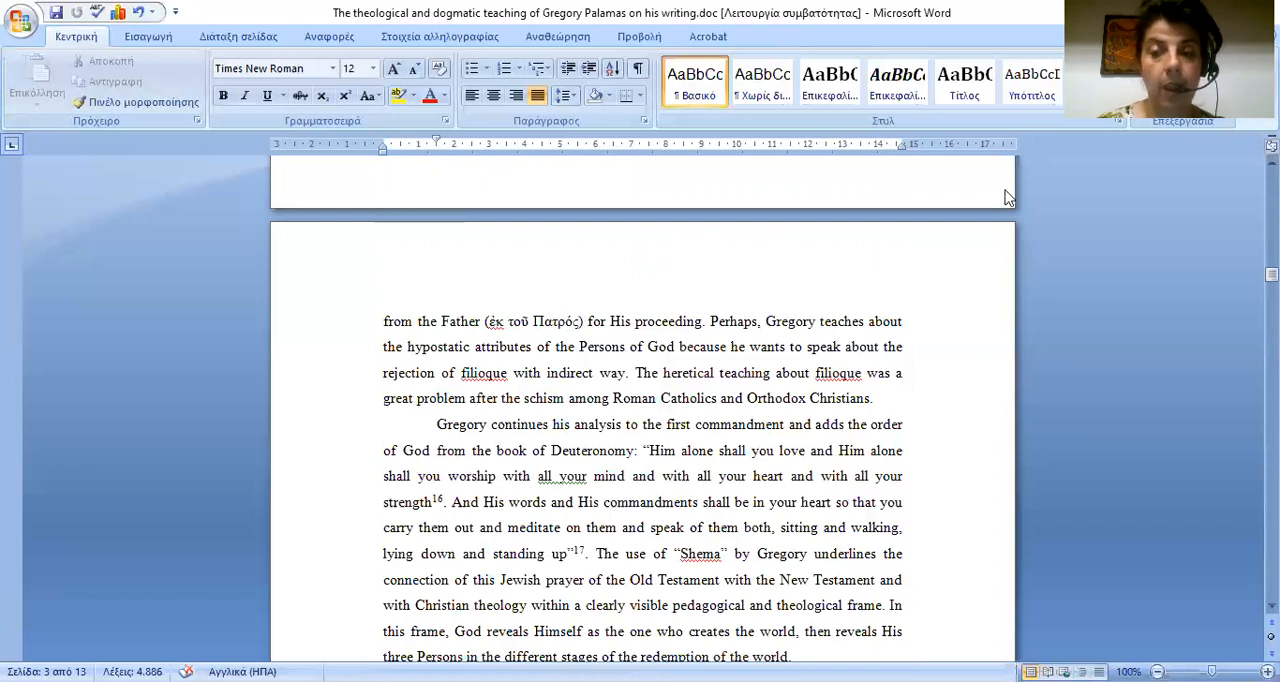
pyautogui.moveTo(998, 334)
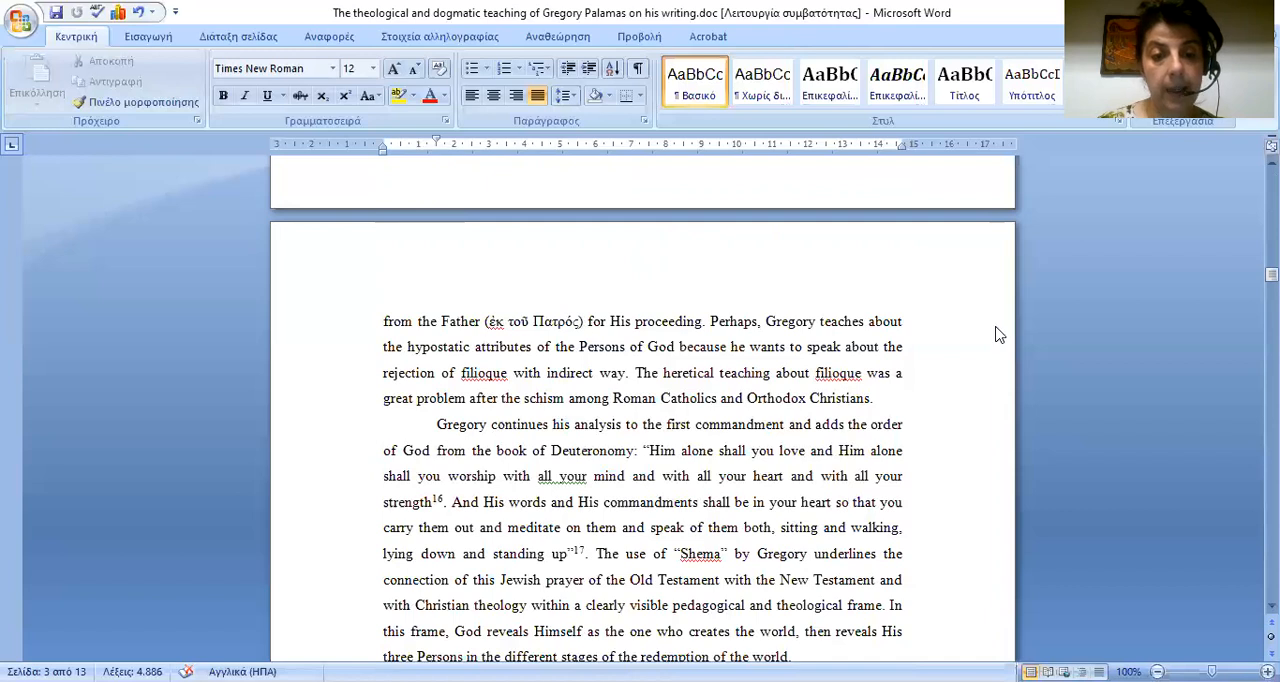
pyautogui.moveTo(992, 328)
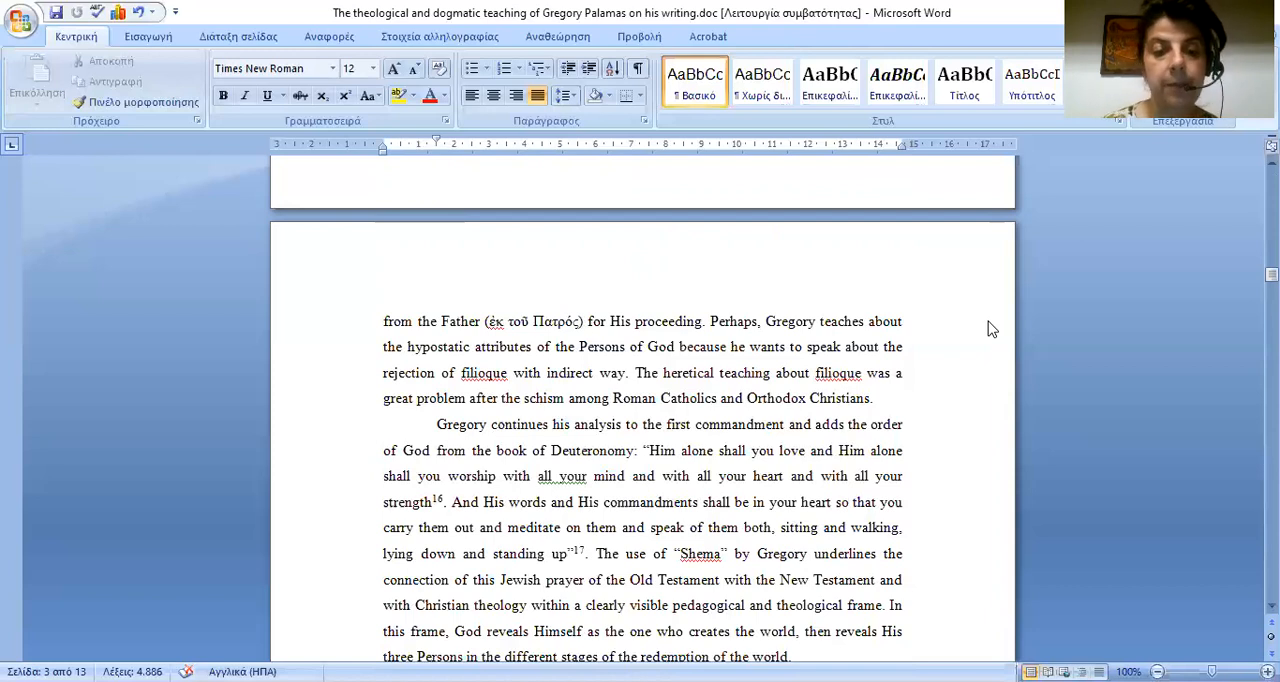
pyautogui.scroll(-3)
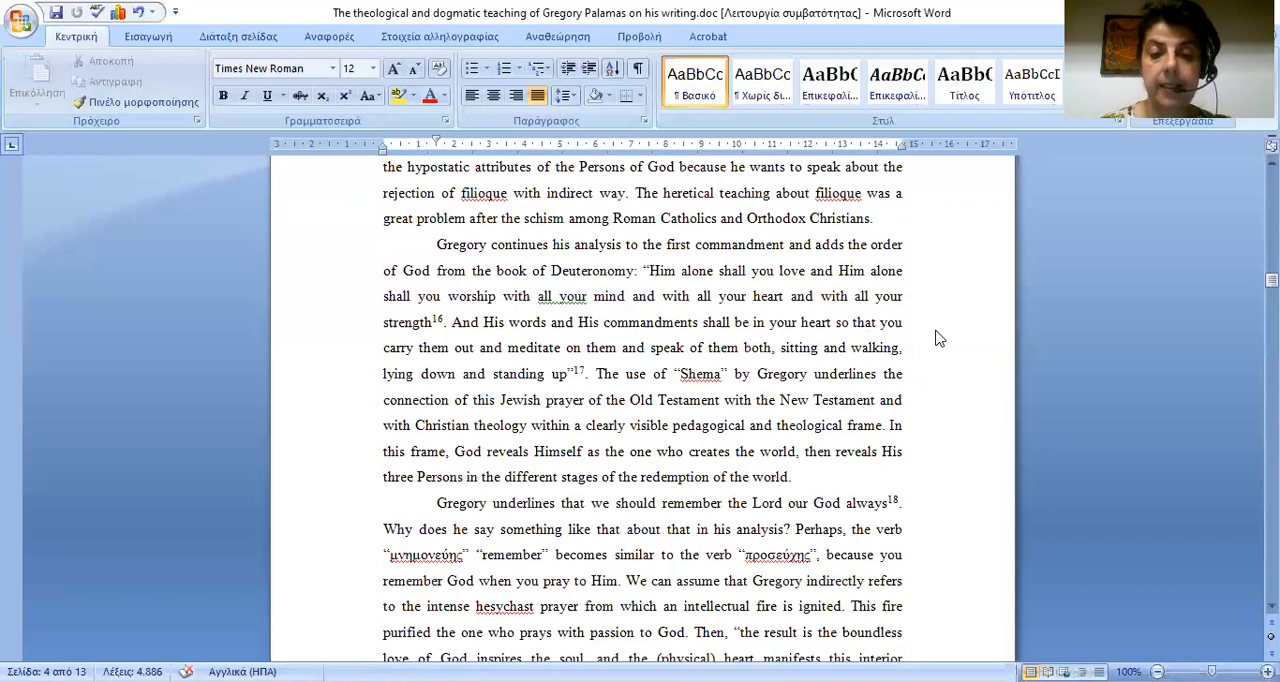
pyautogui.scroll(-3)
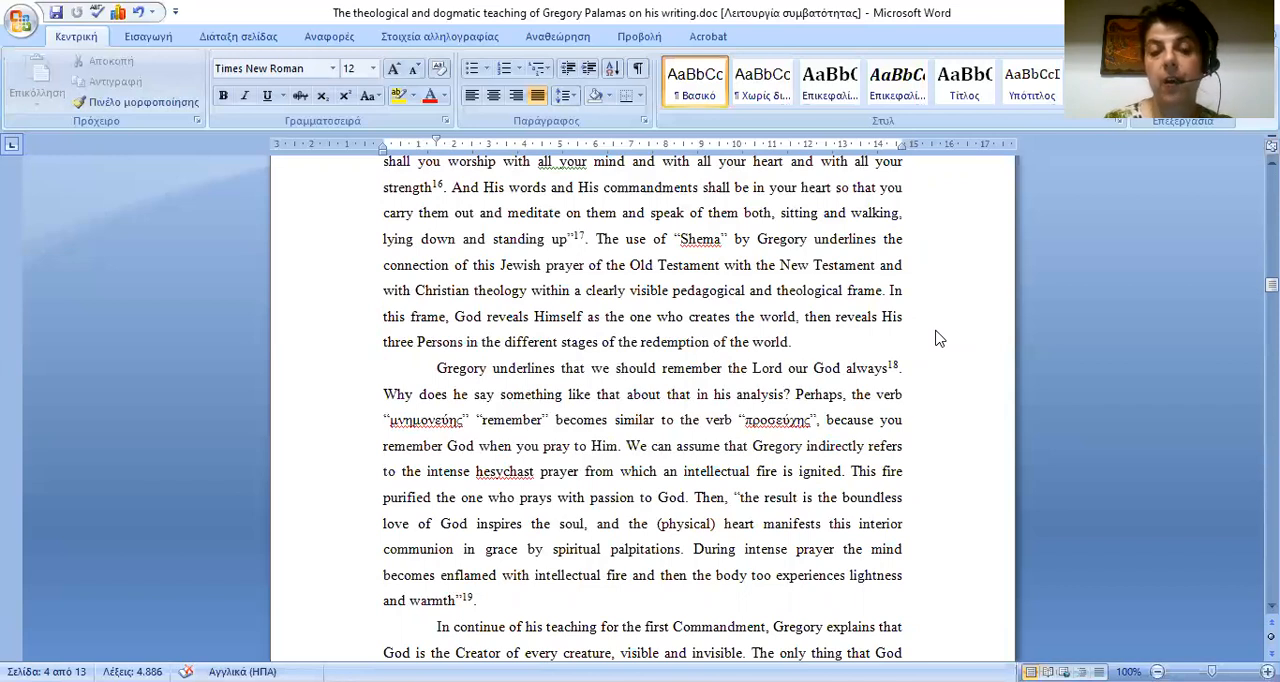
pyautogui.scroll(-3)
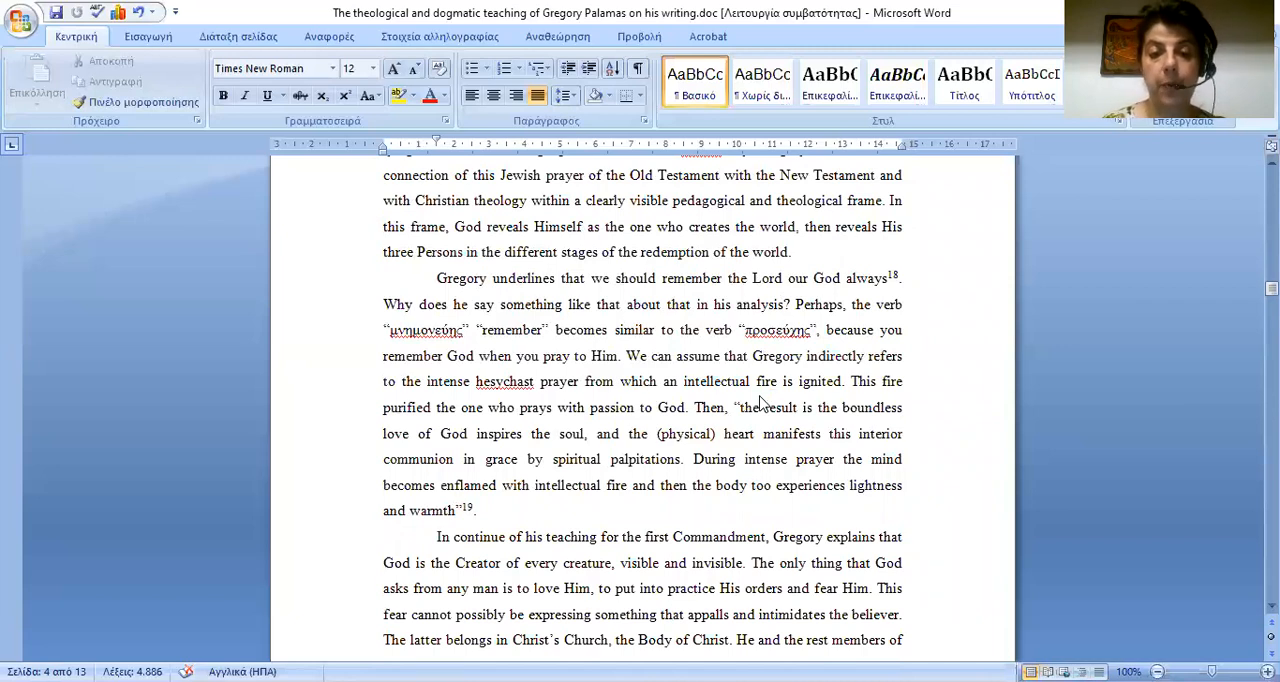
pyautogui.moveTo(760, 444)
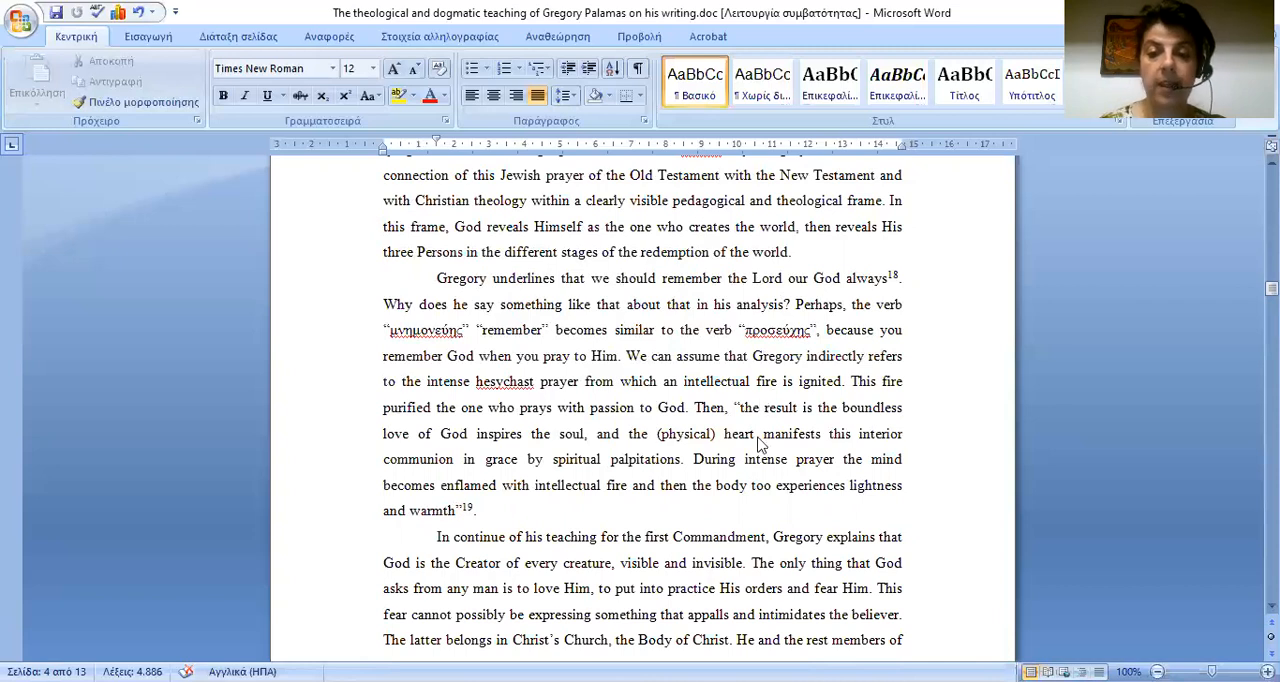
pyautogui.scroll(-3)
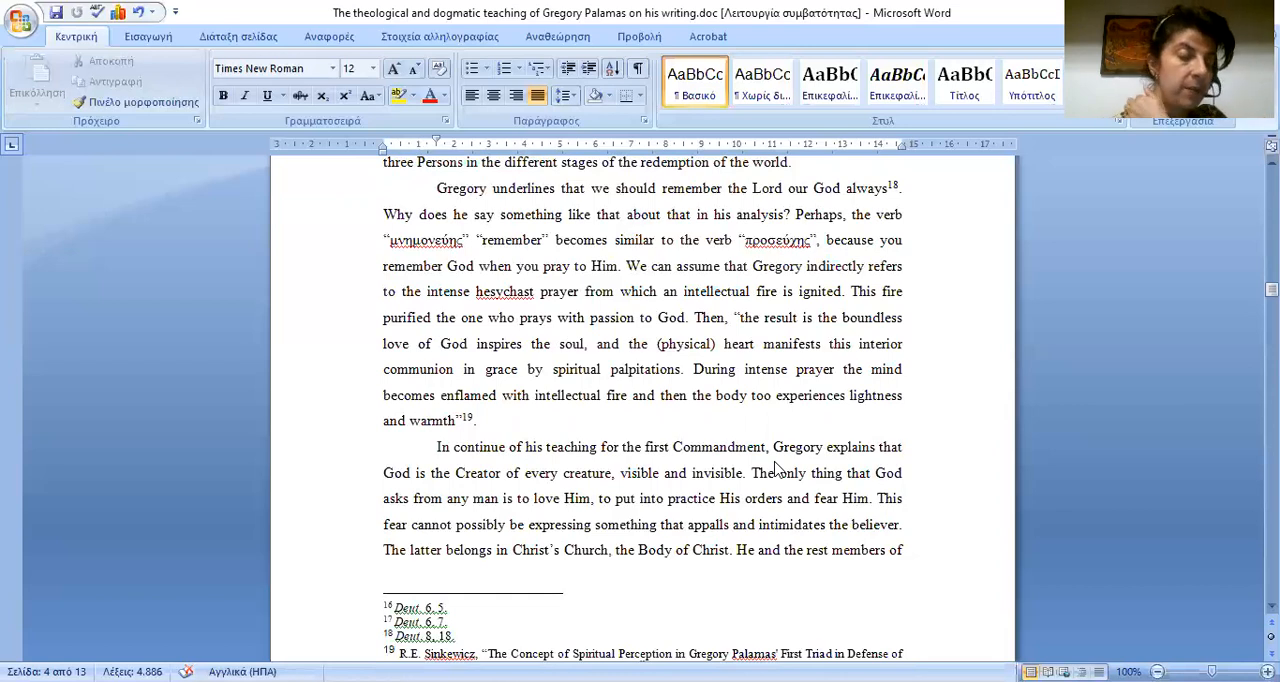
pyautogui.moveTo(852, 544)
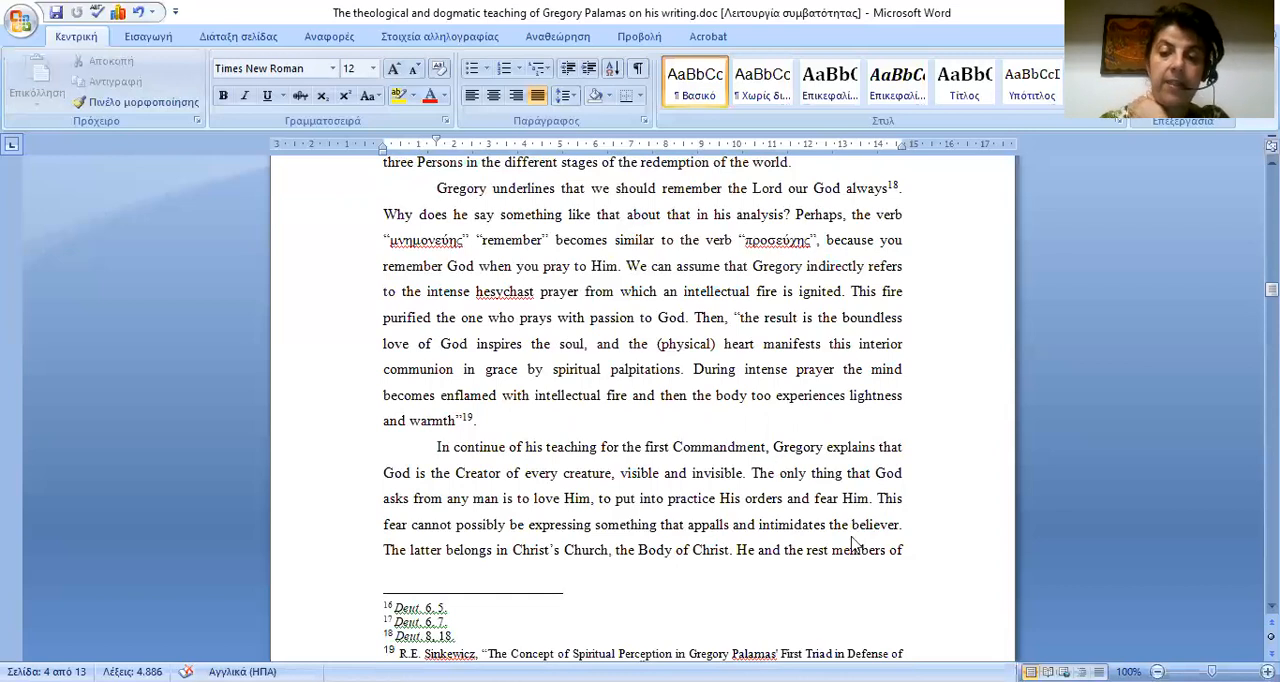
pyautogui.moveTo(848, 544)
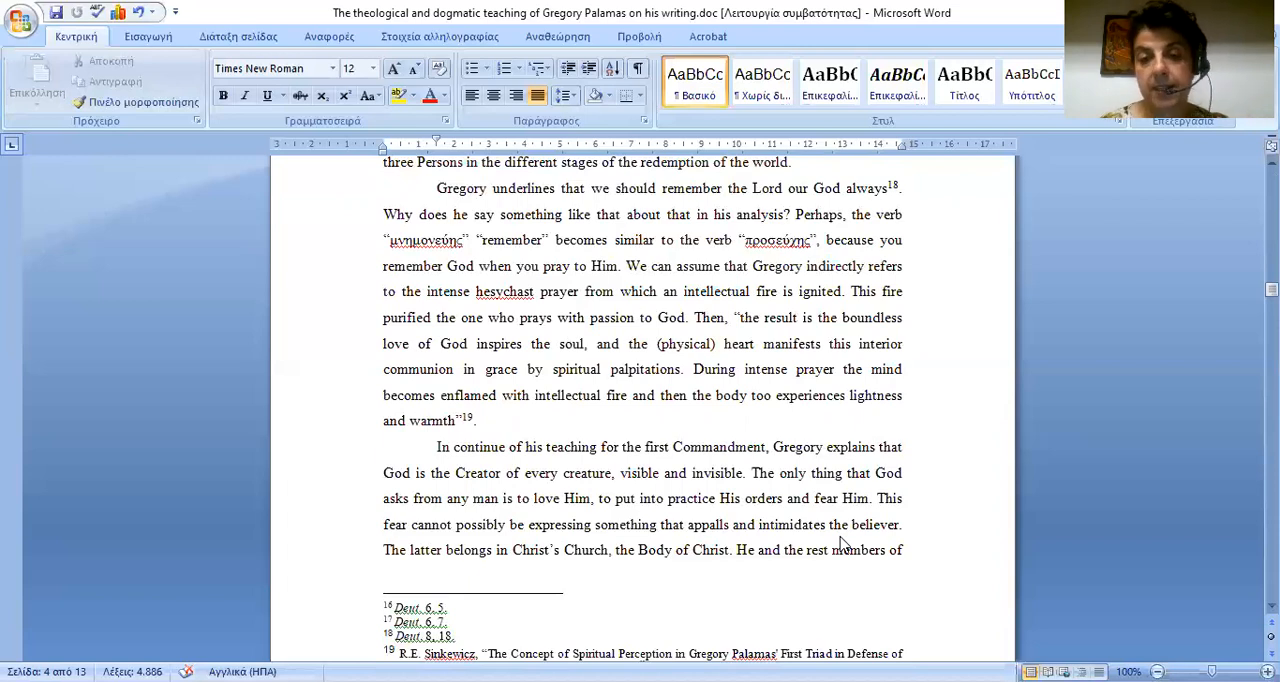
pyautogui.scroll(-3)
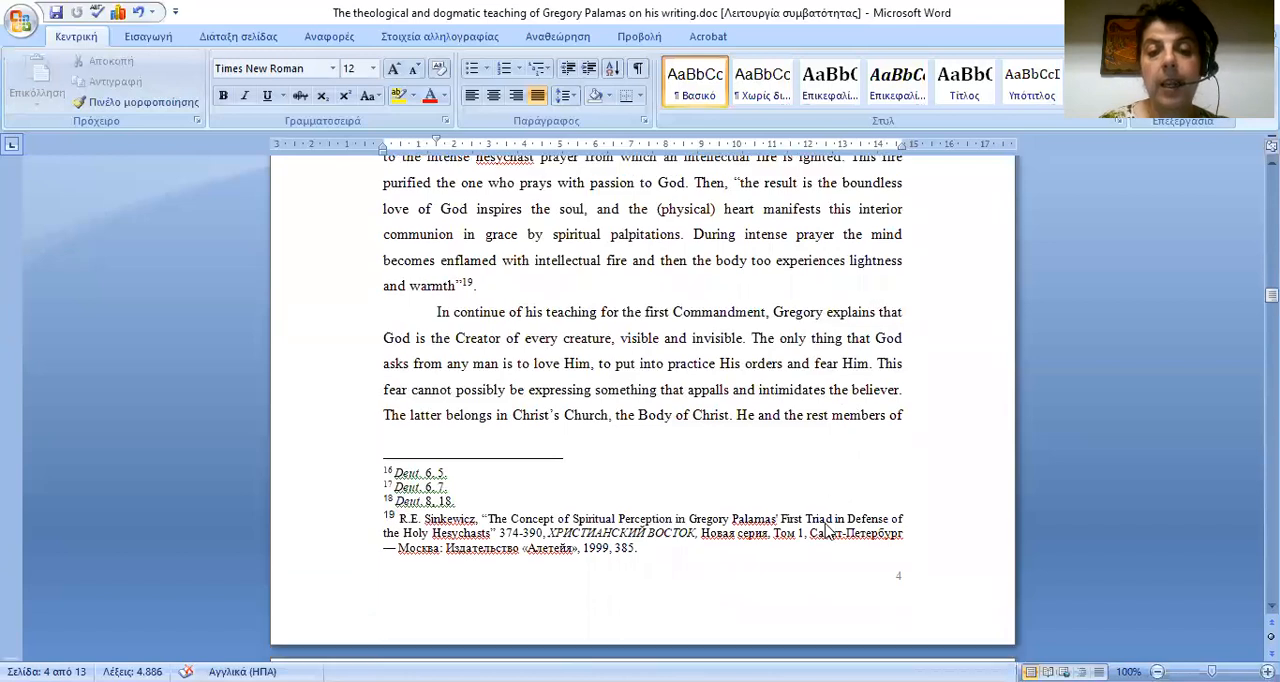
pyautogui.scroll(-3)
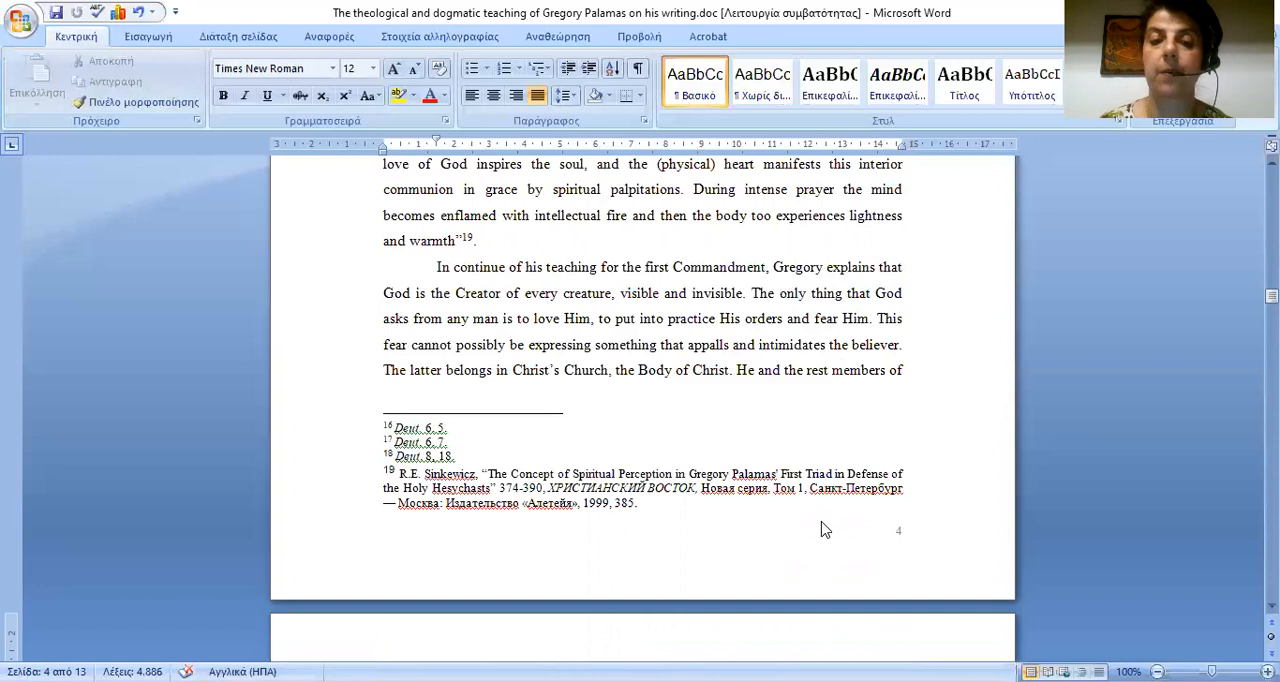
pyautogui.scroll(-3)
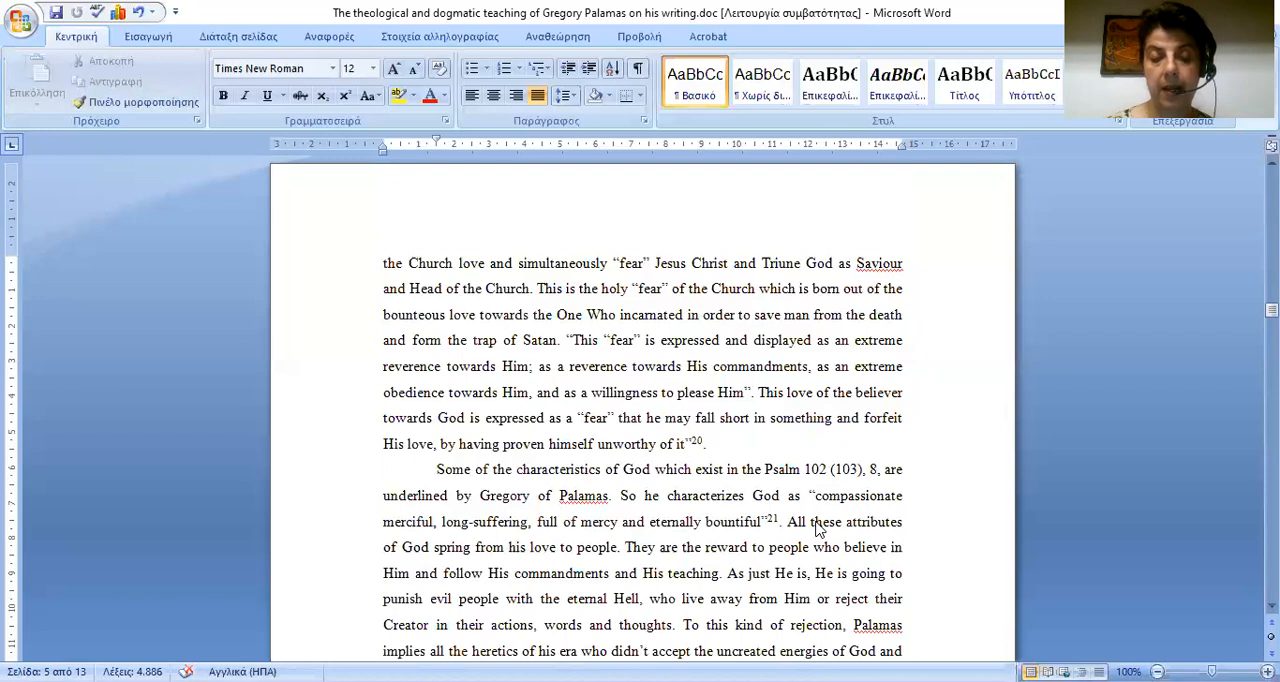
pyautogui.scroll(-3)
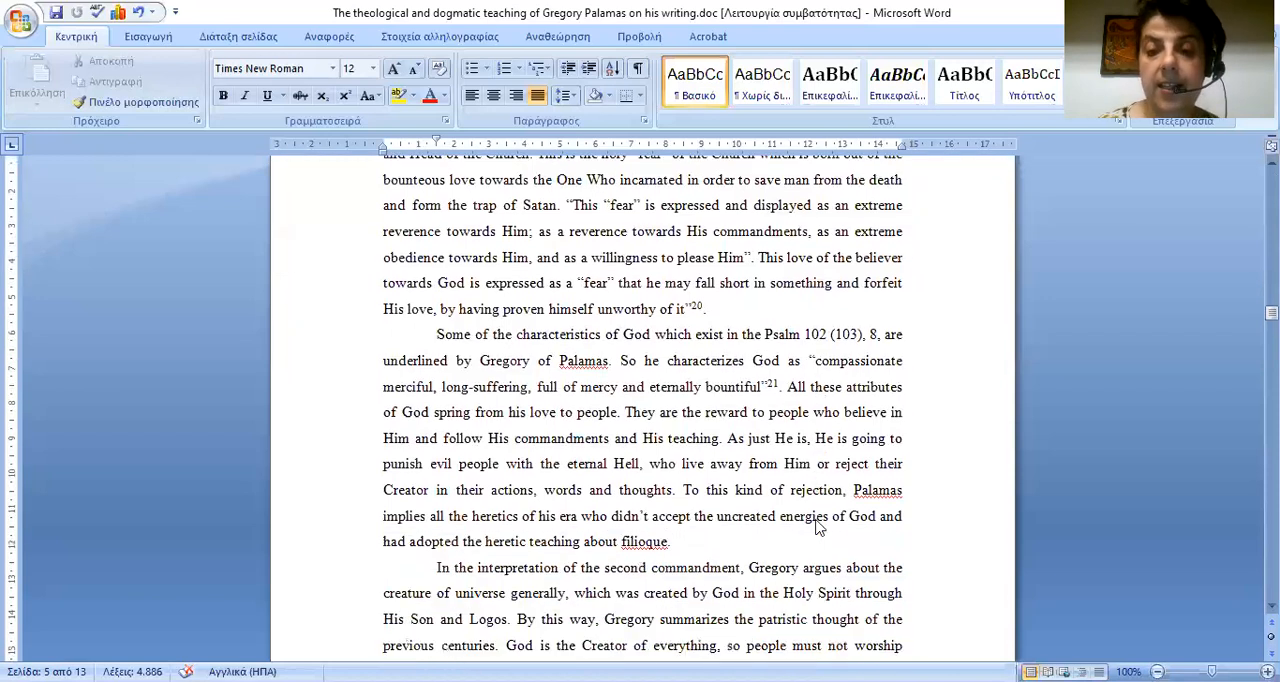
pyautogui.scroll(-3)
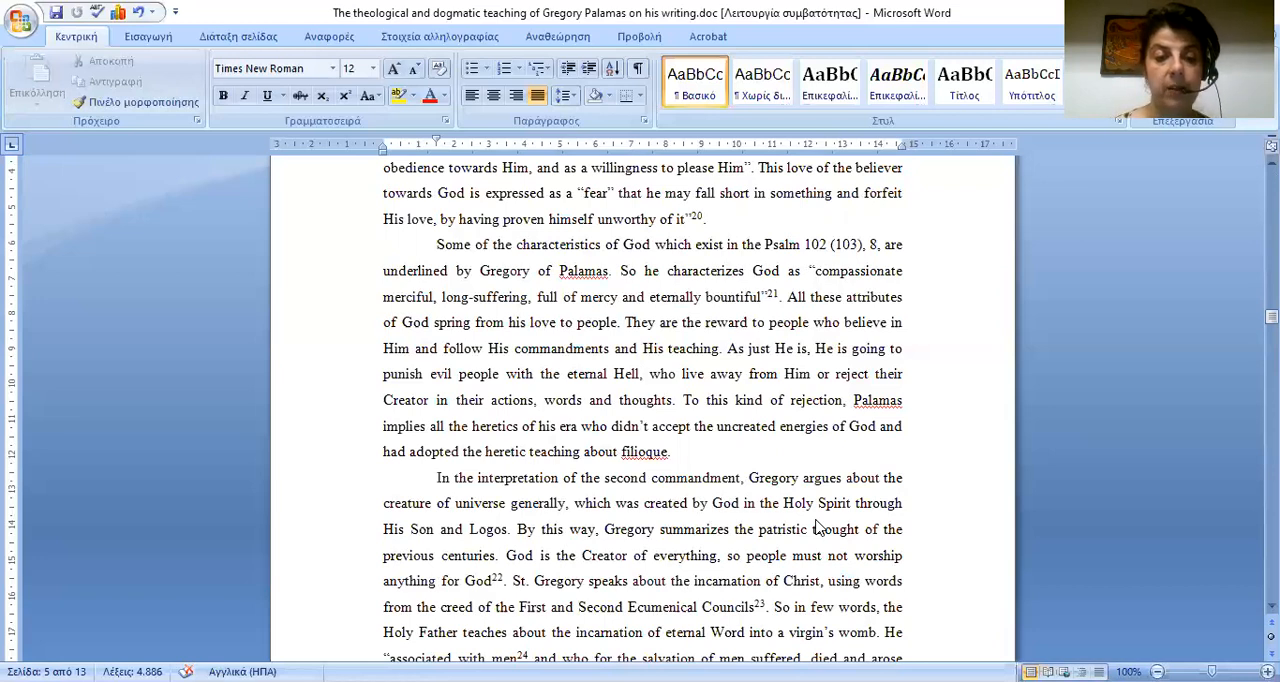
pyautogui.scroll(-3)
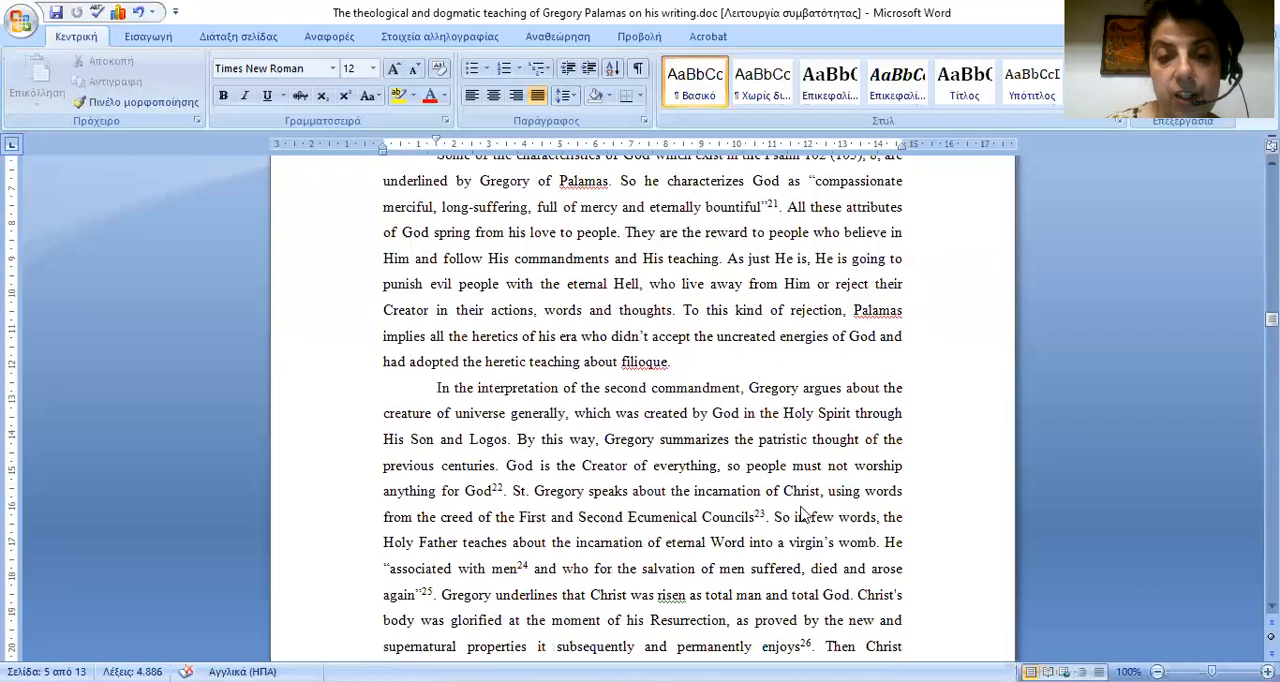
pyautogui.scroll(-3)
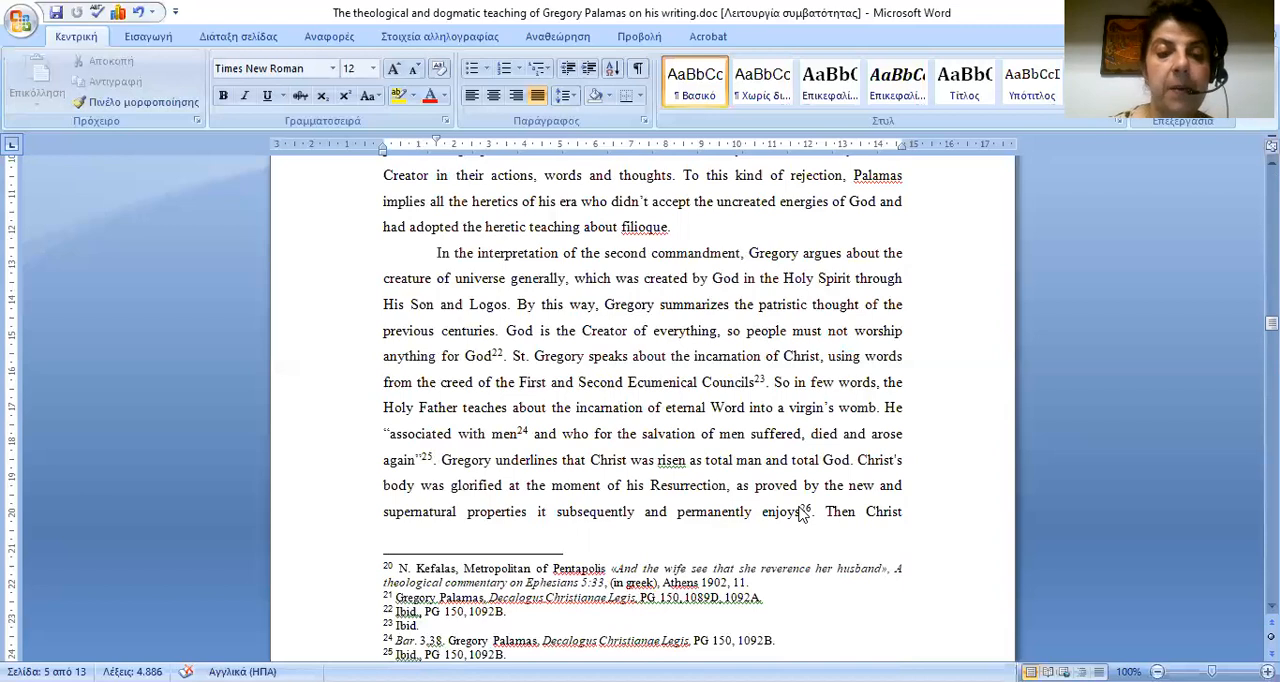
pyautogui.scroll(-3)
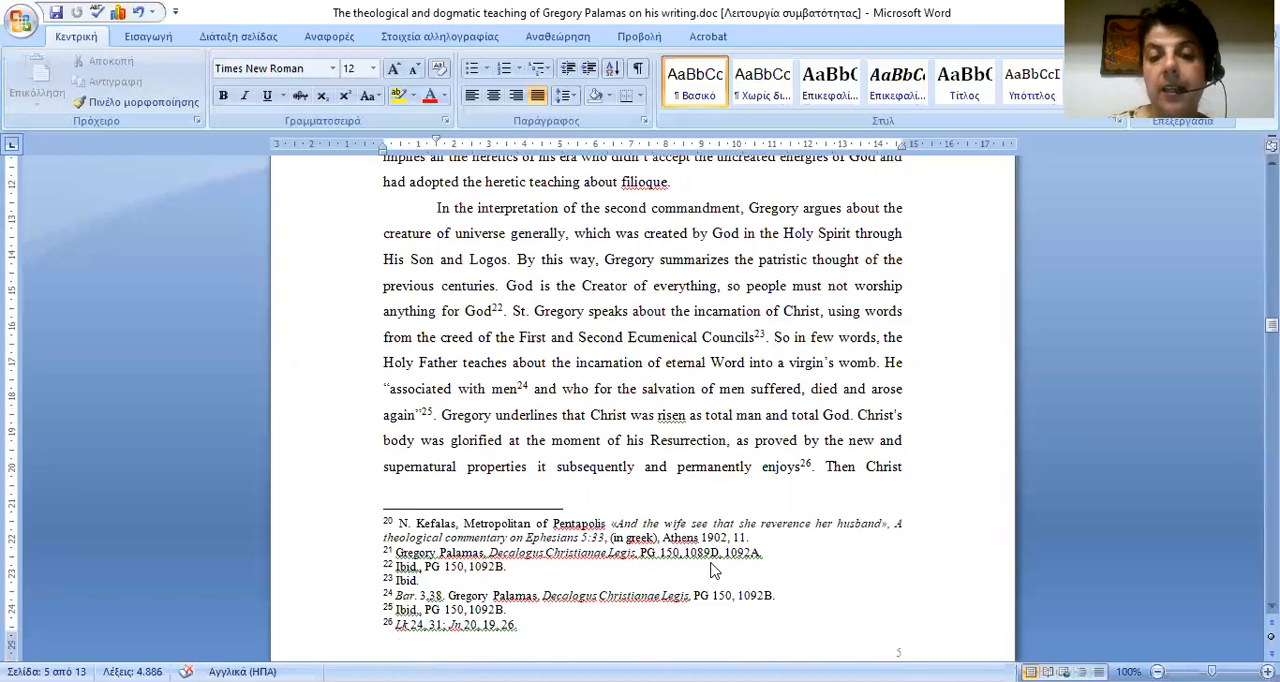
pyautogui.moveTo(690, 564)
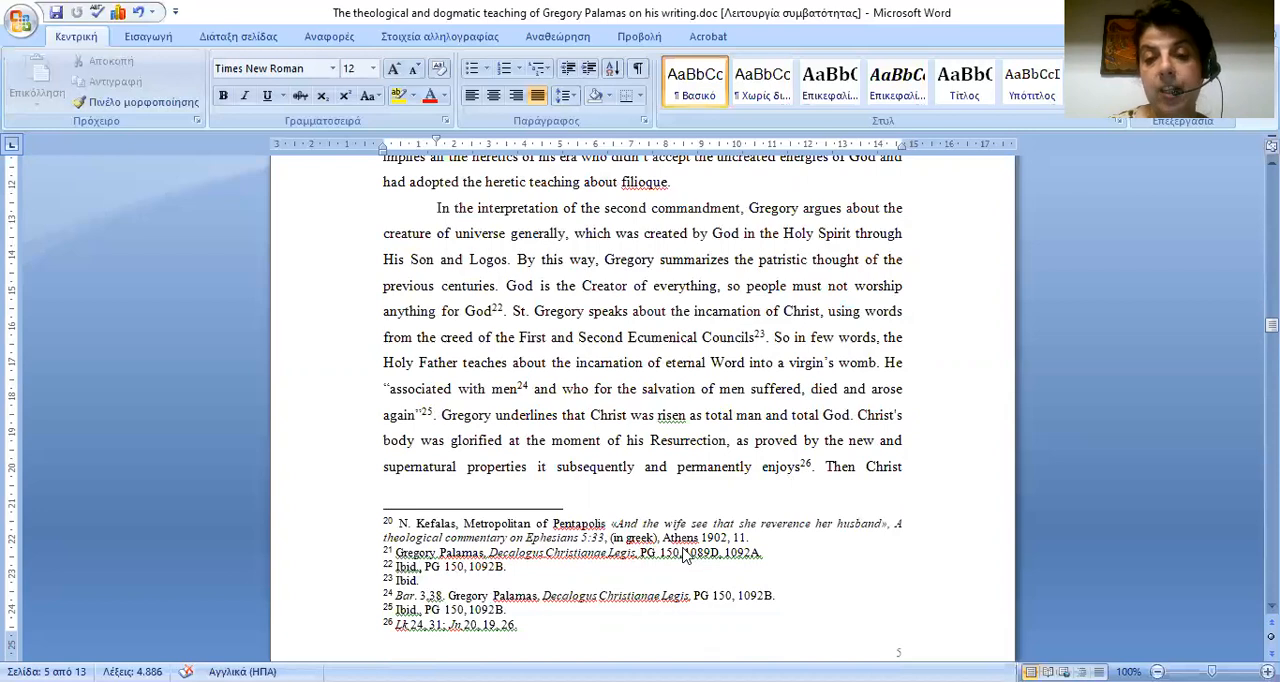
pyautogui.scroll(-3)
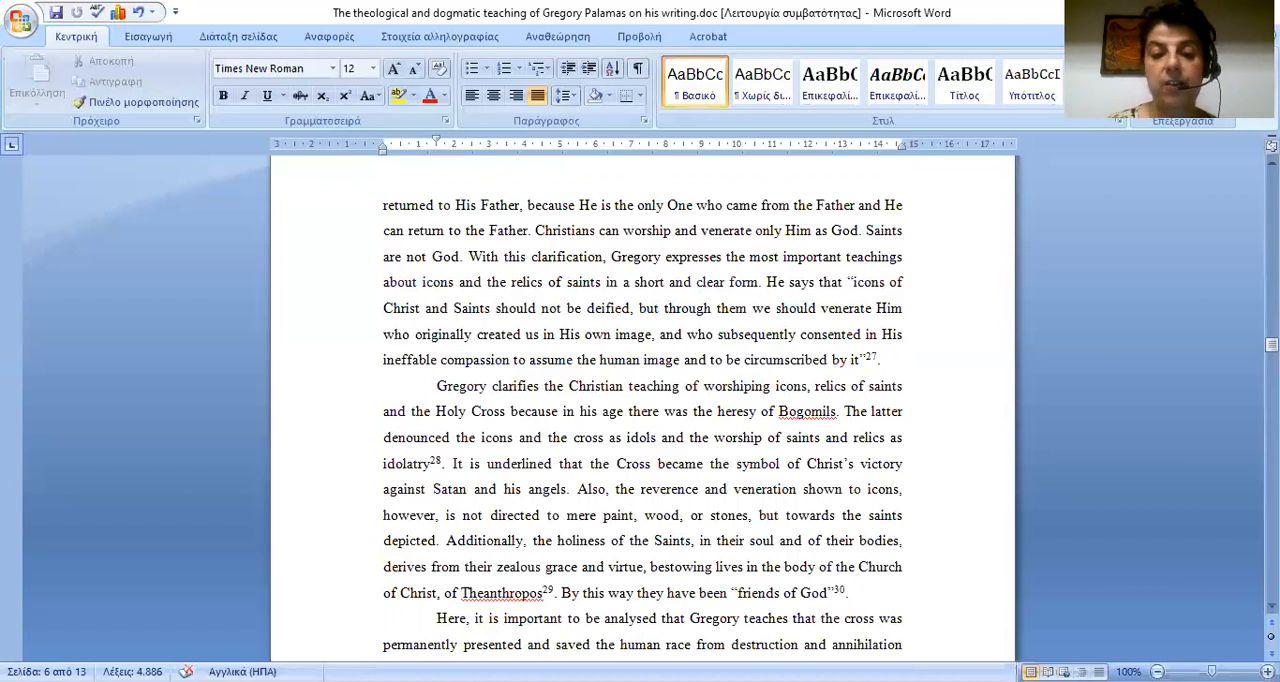
pyautogui.scroll(-3)
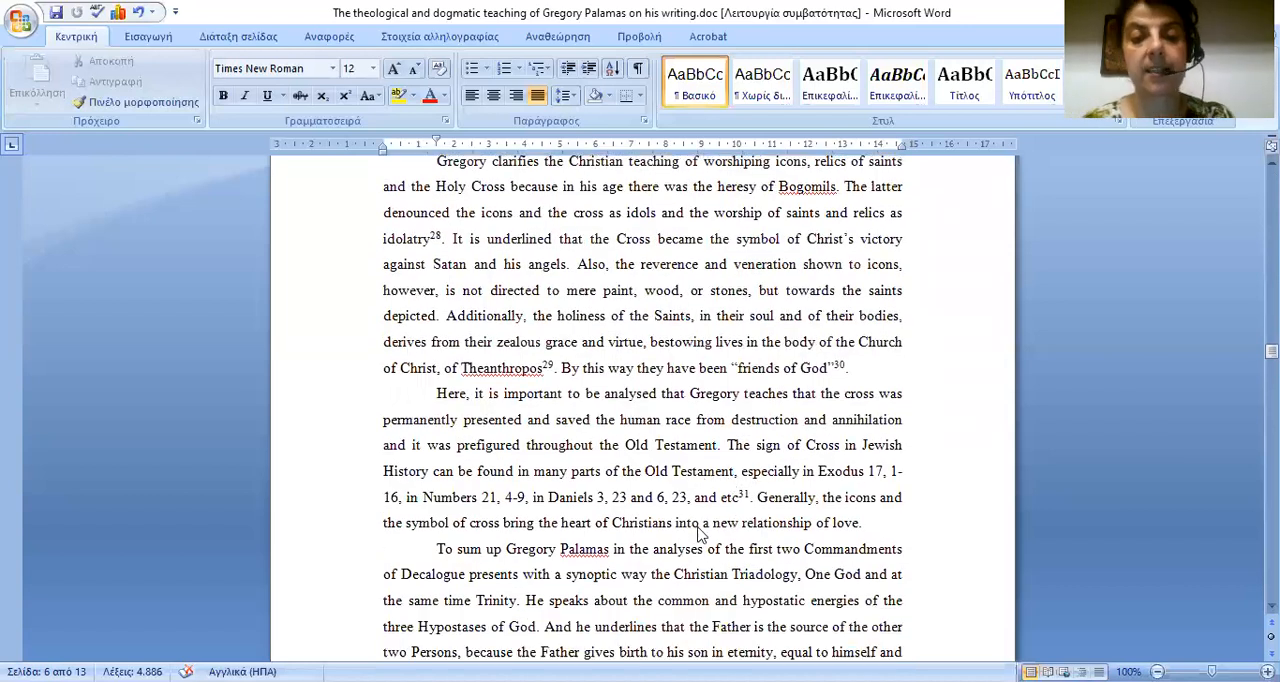
pyautogui.scroll(-3)
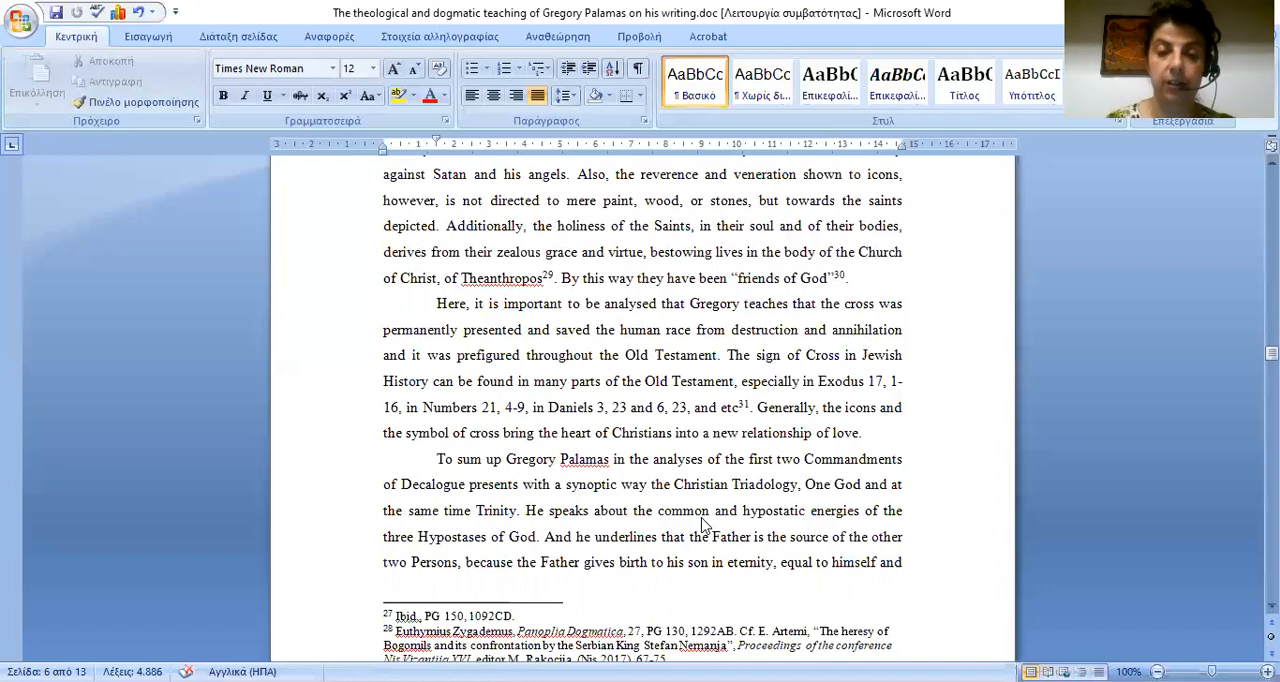
pyautogui.scroll(-3)
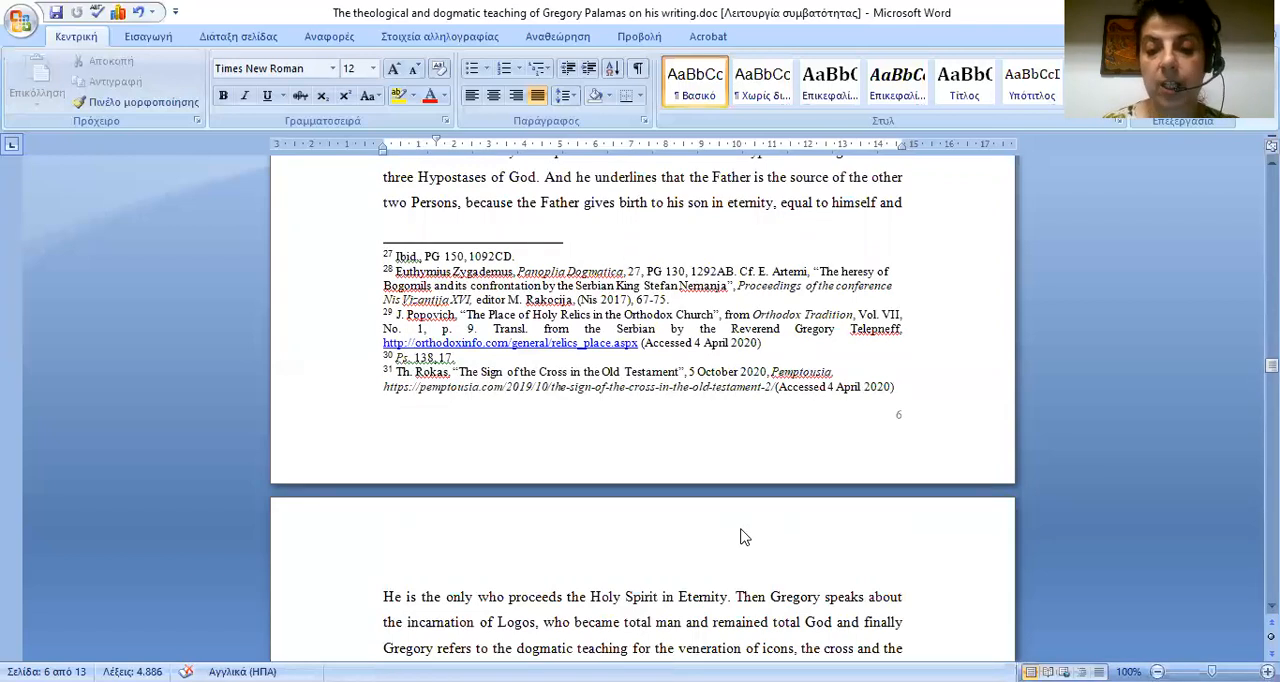
pyautogui.scroll(-3)
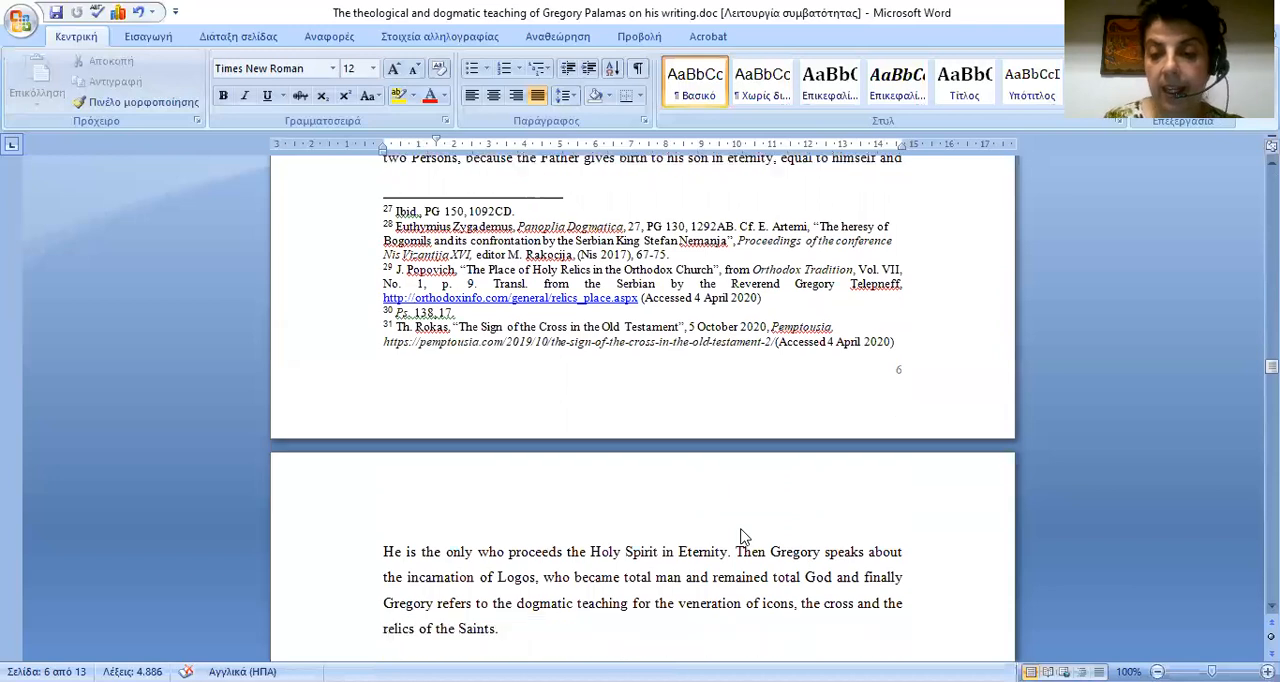
pyautogui.scroll(-3)
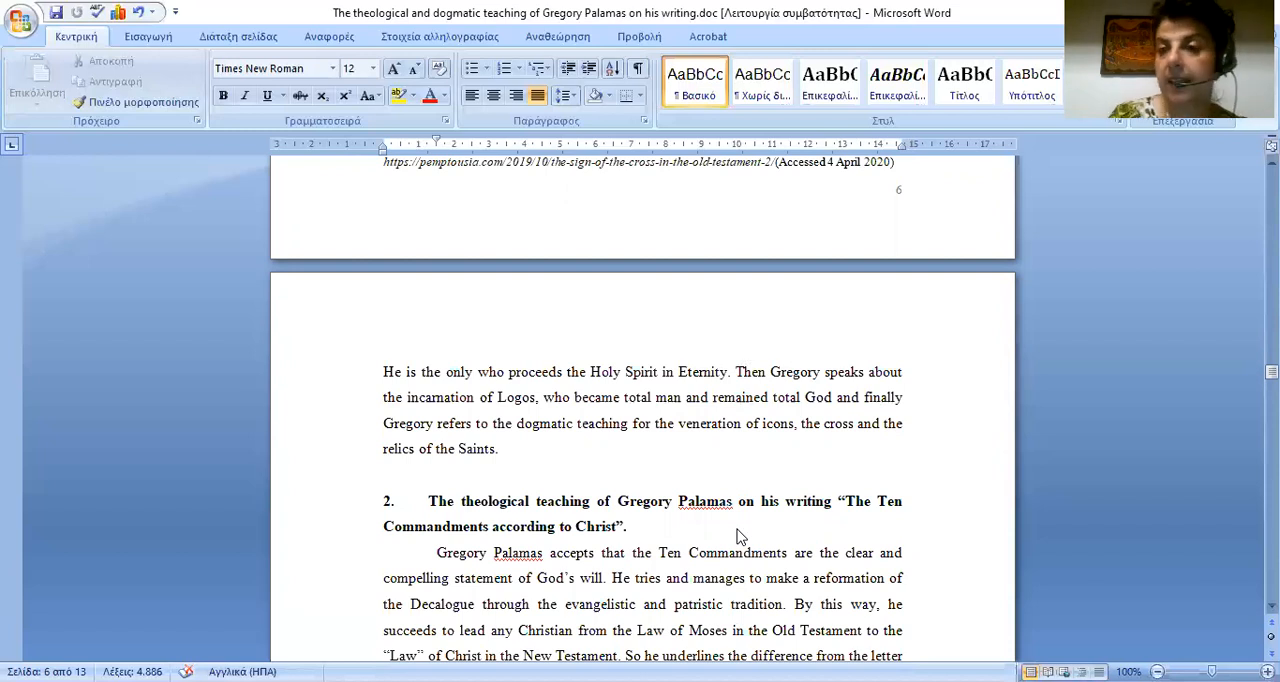
pyautogui.scroll(-3)
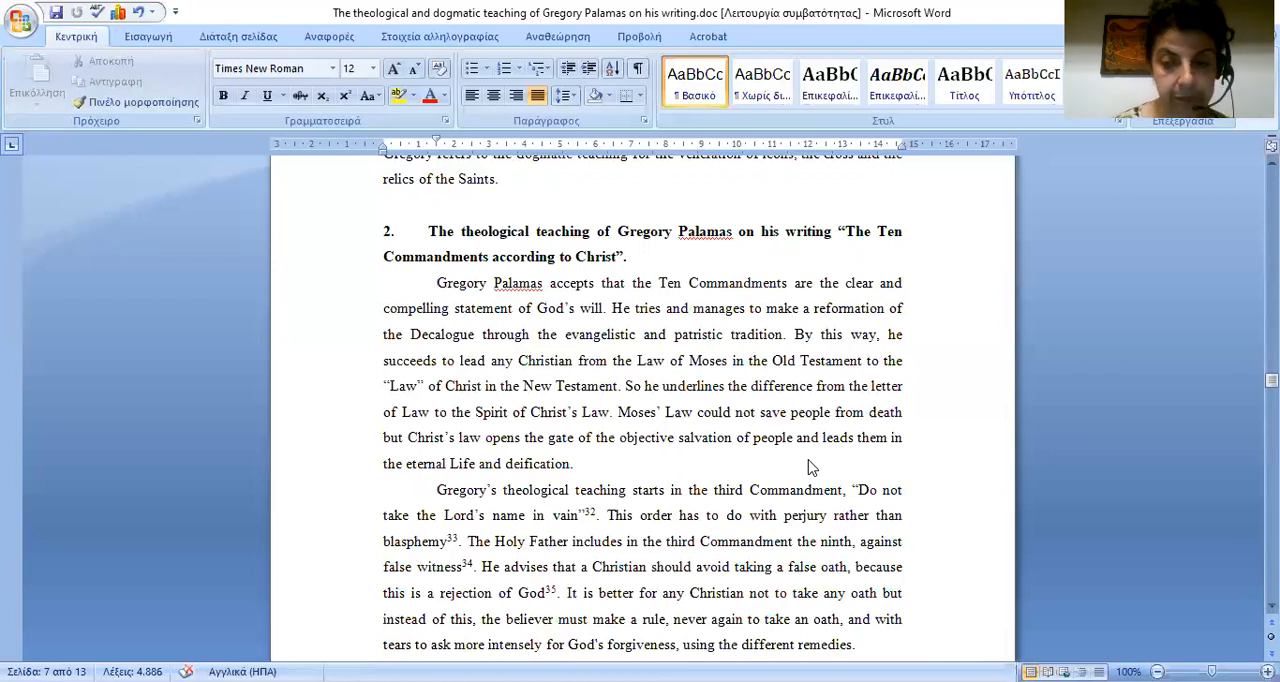
pyautogui.scroll(-3)
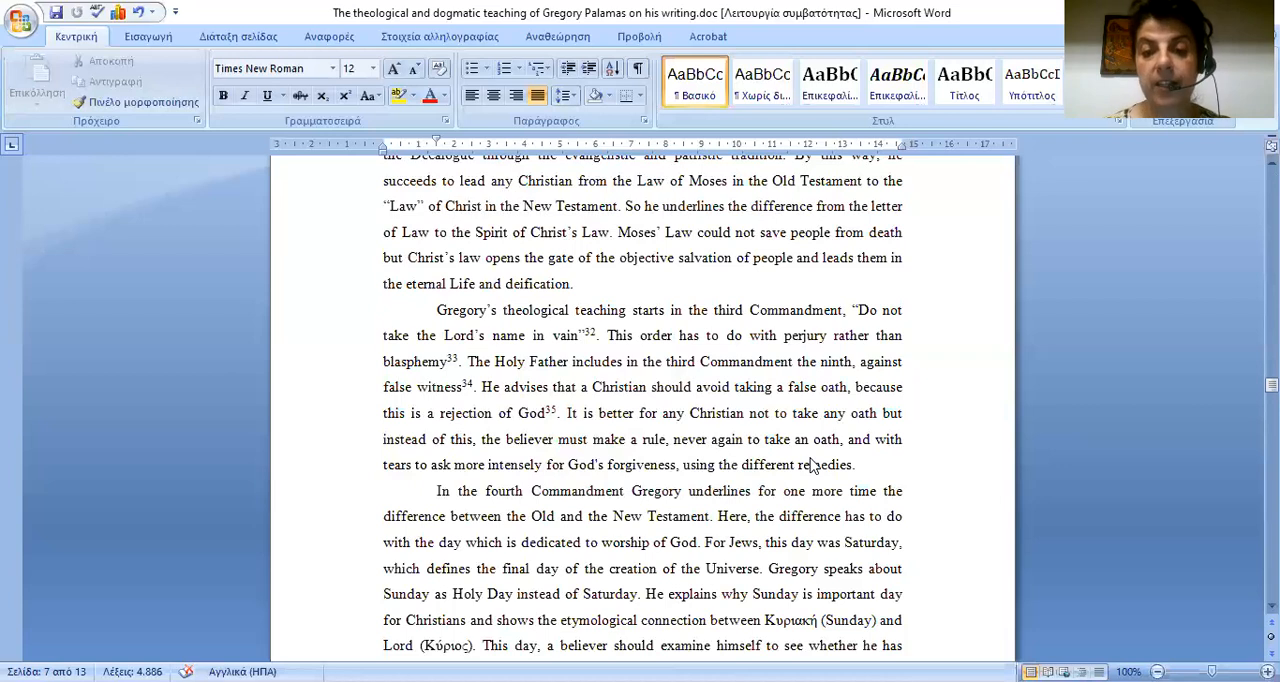
pyautogui.scroll(-3)
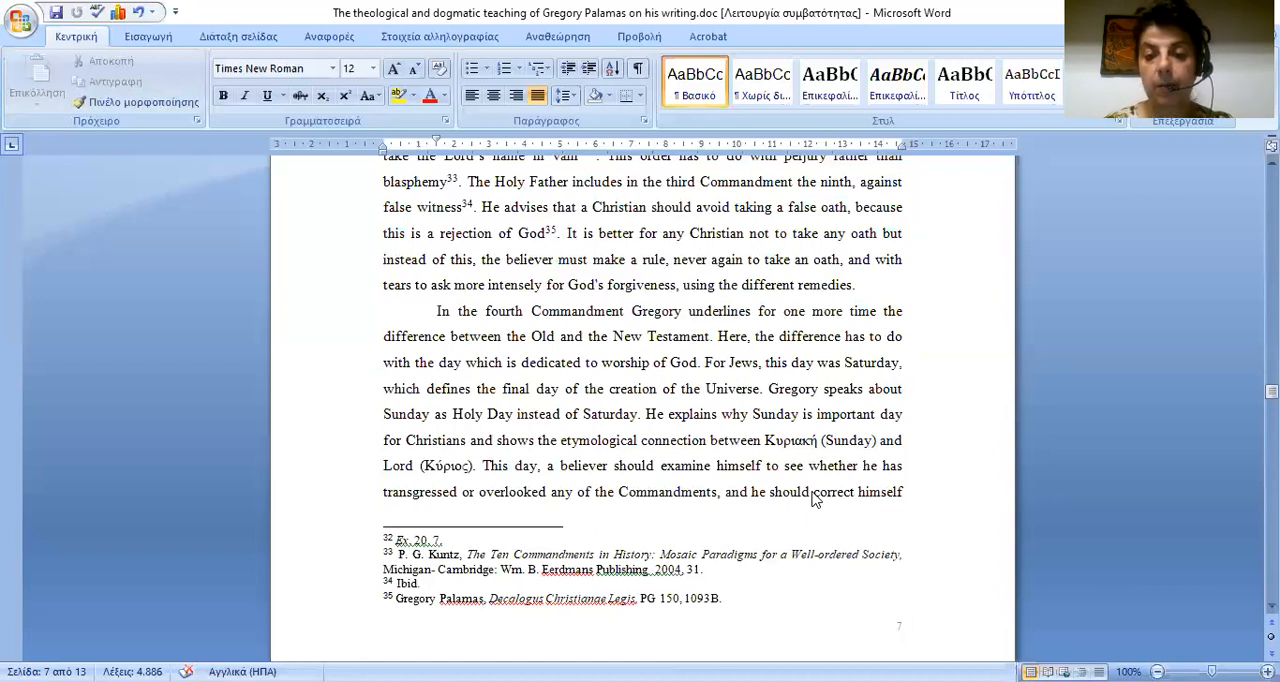
pyautogui.scroll(-3)
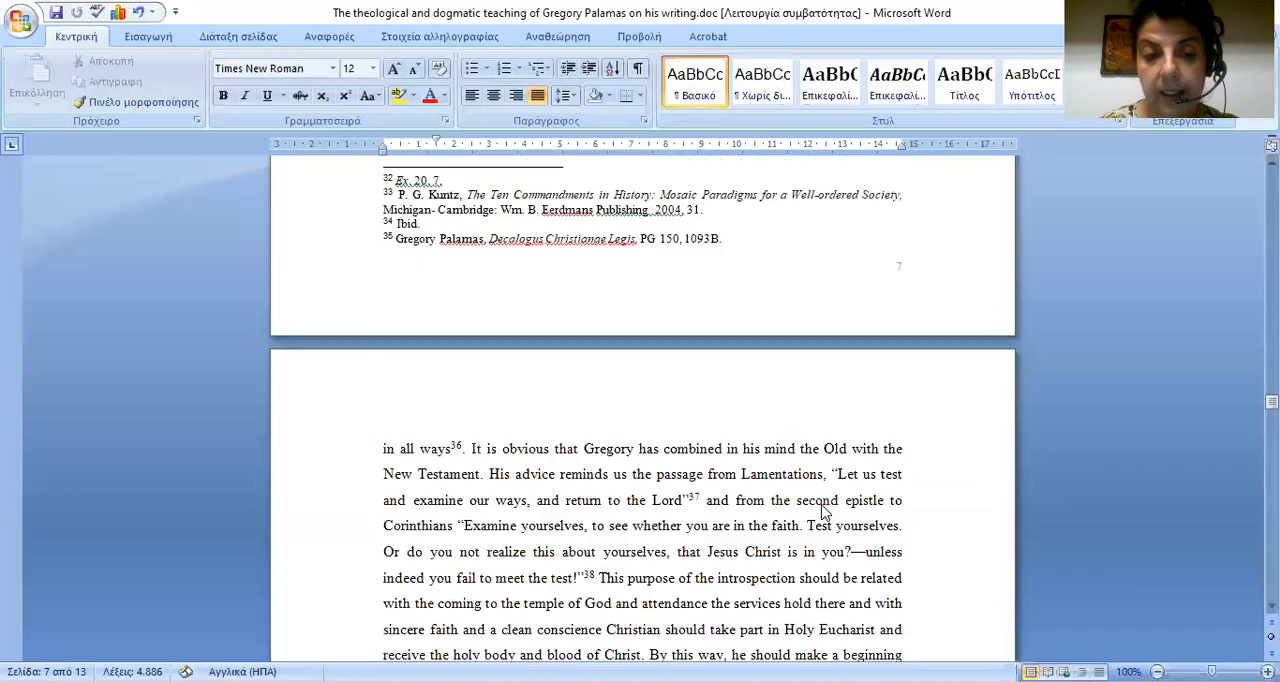
pyautogui.scroll(-3)
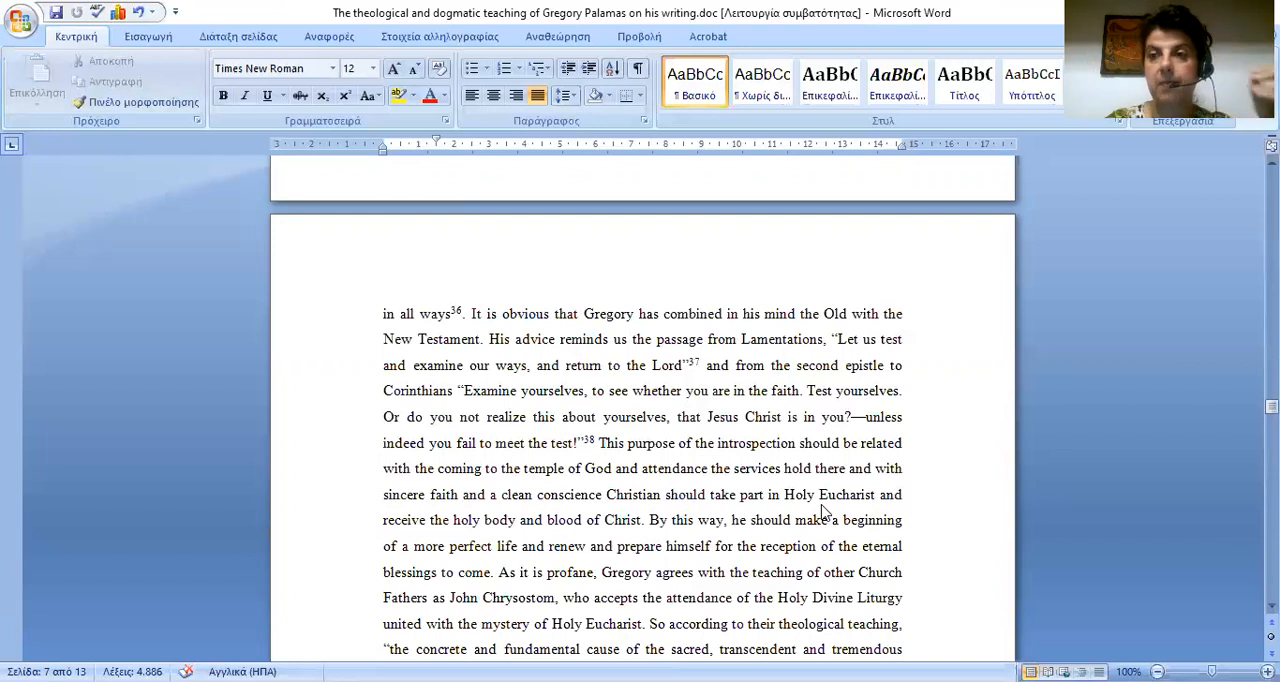
pyautogui.moveTo(838, 480)
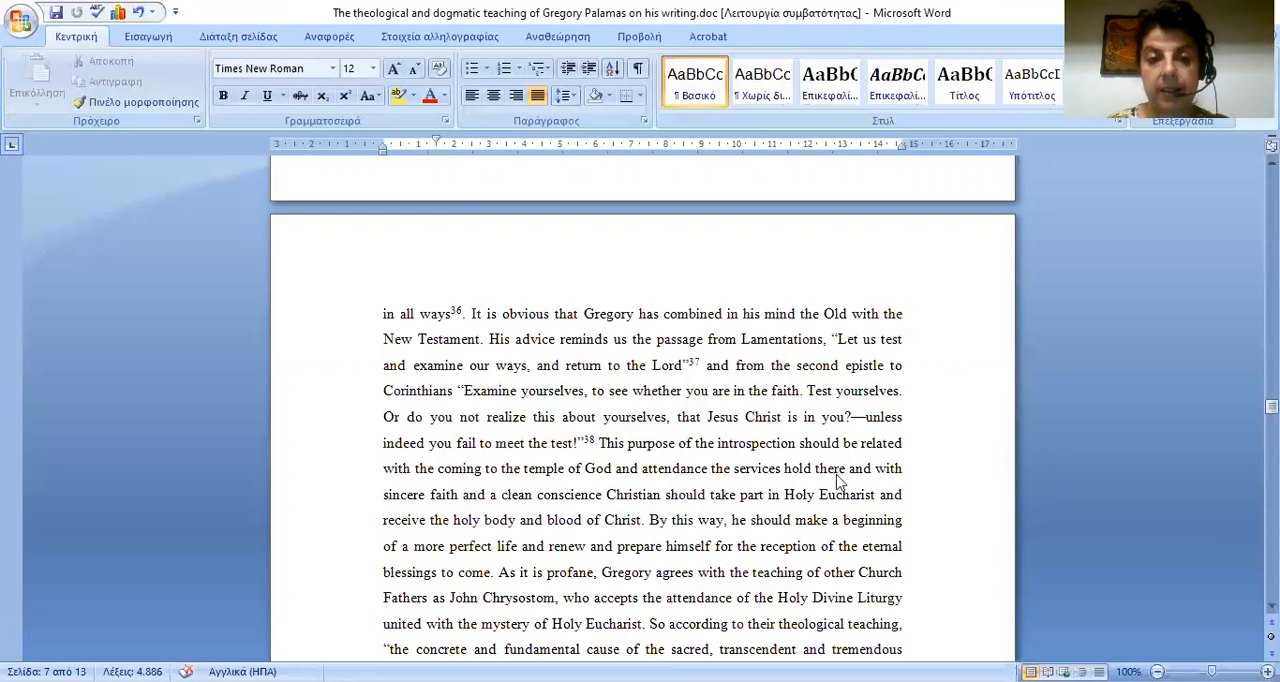
pyautogui.scroll(-3)
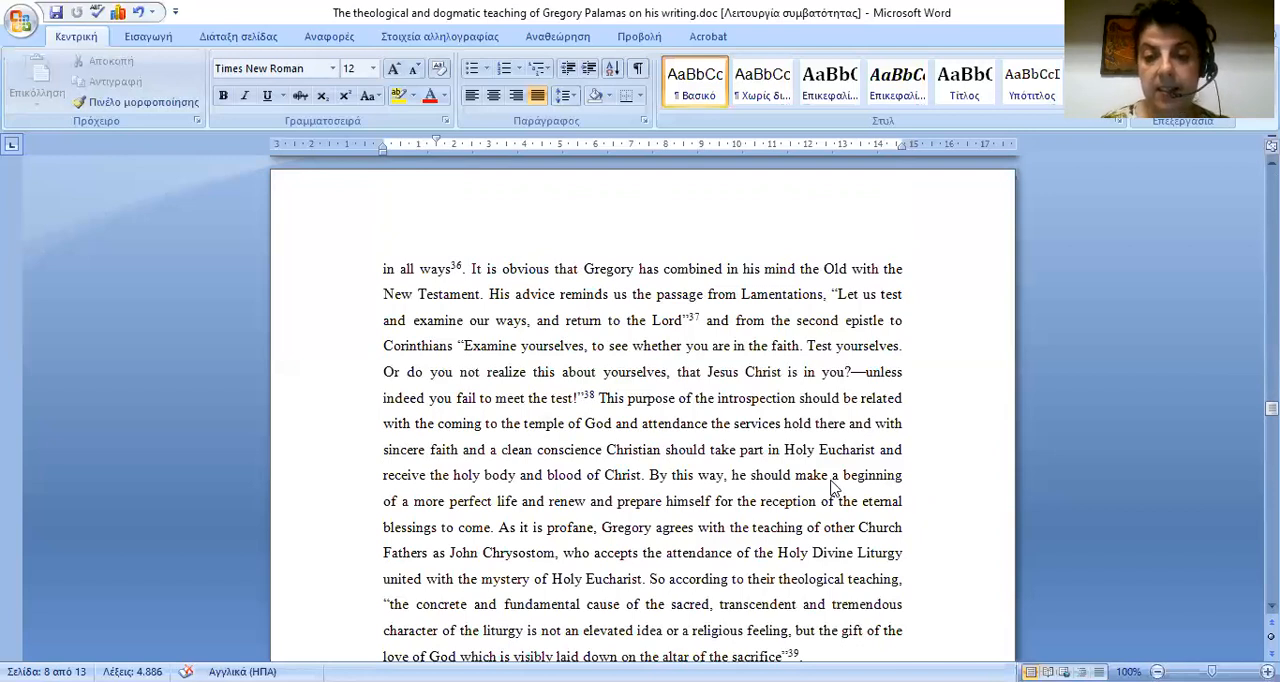
pyautogui.scroll(-3)
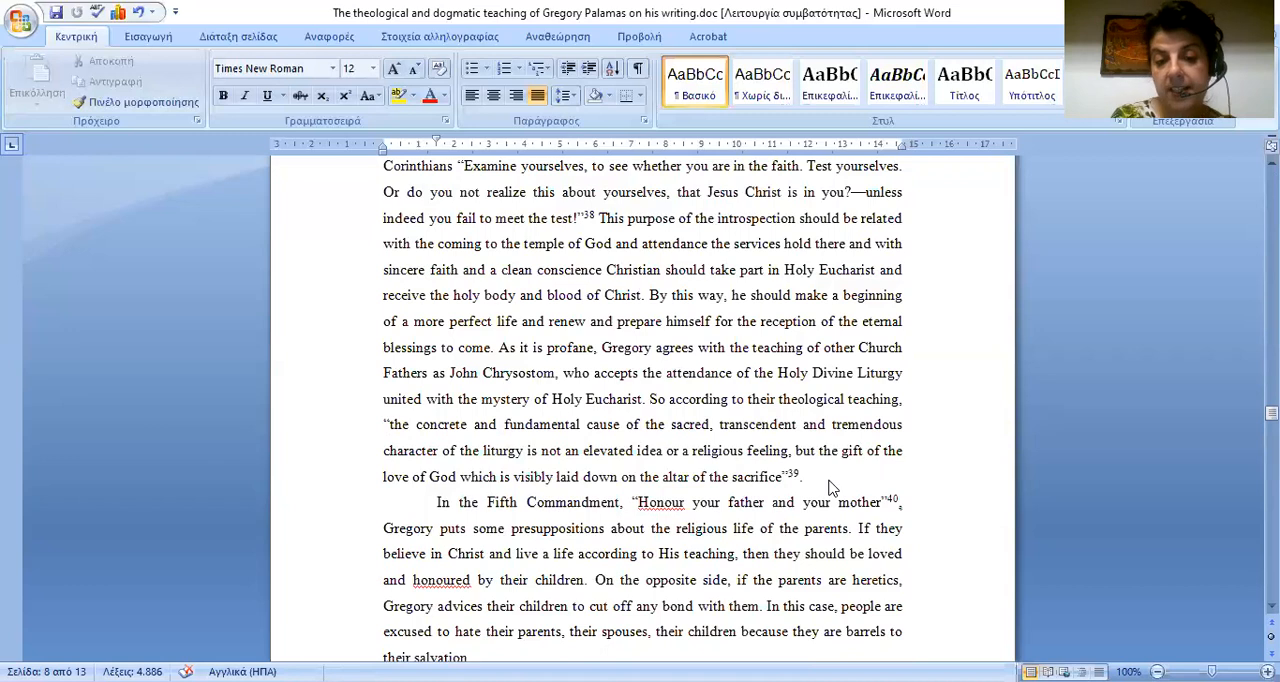
pyautogui.scroll(-3)
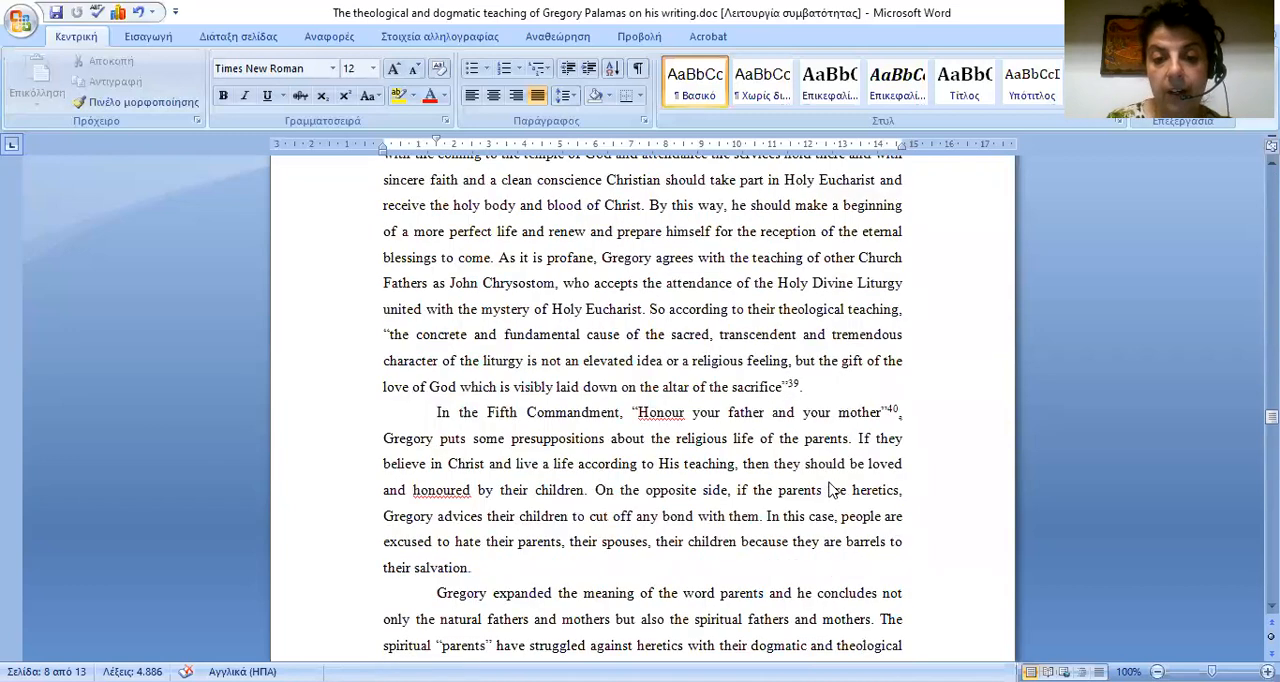
pyautogui.scroll(-3)
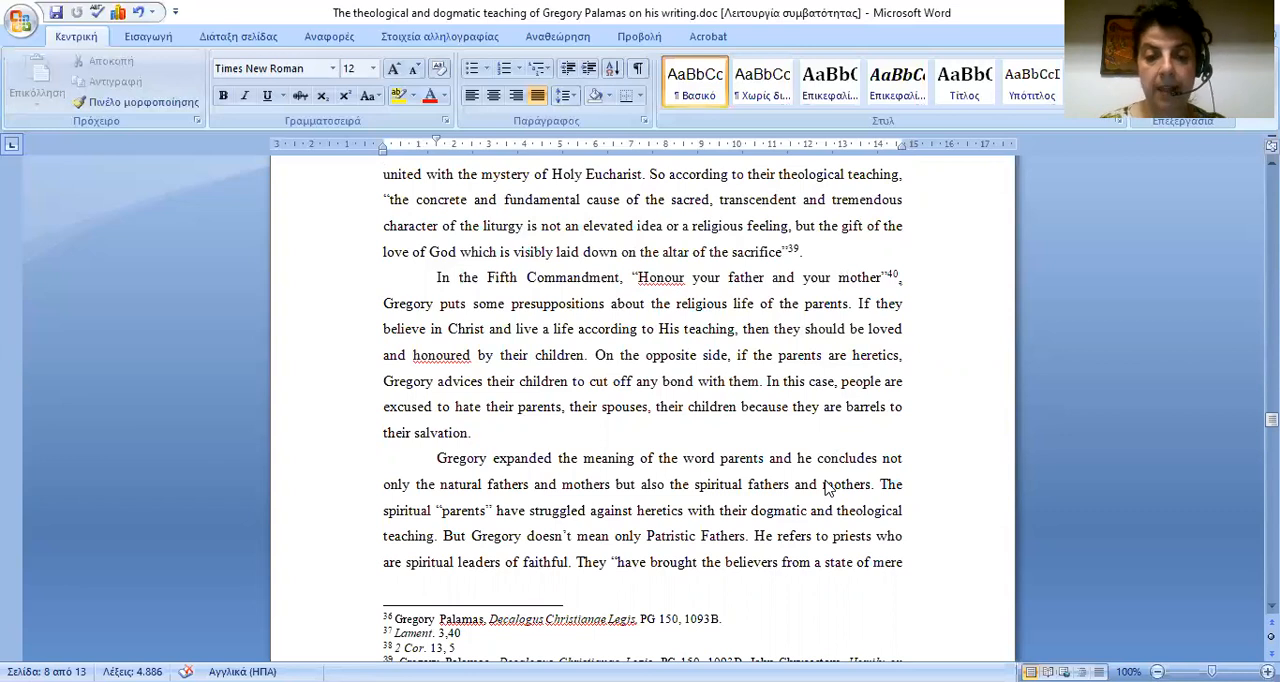
pyautogui.scroll(-3)
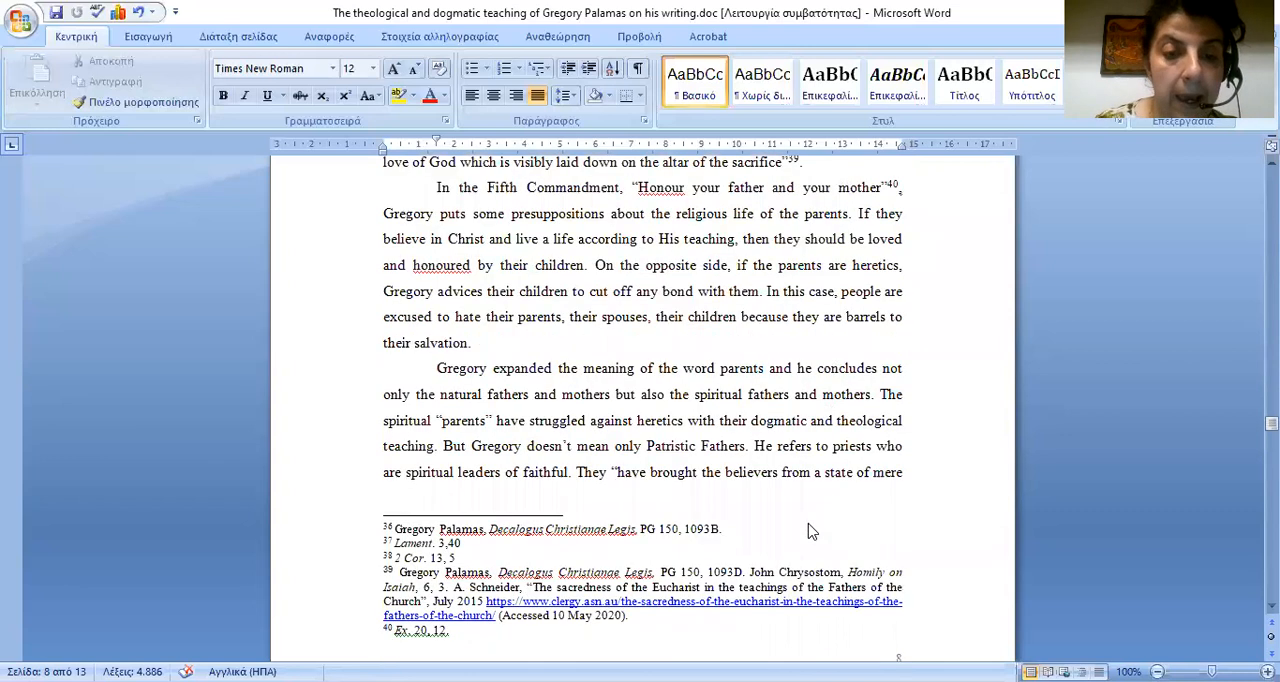
pyautogui.scroll(-3)
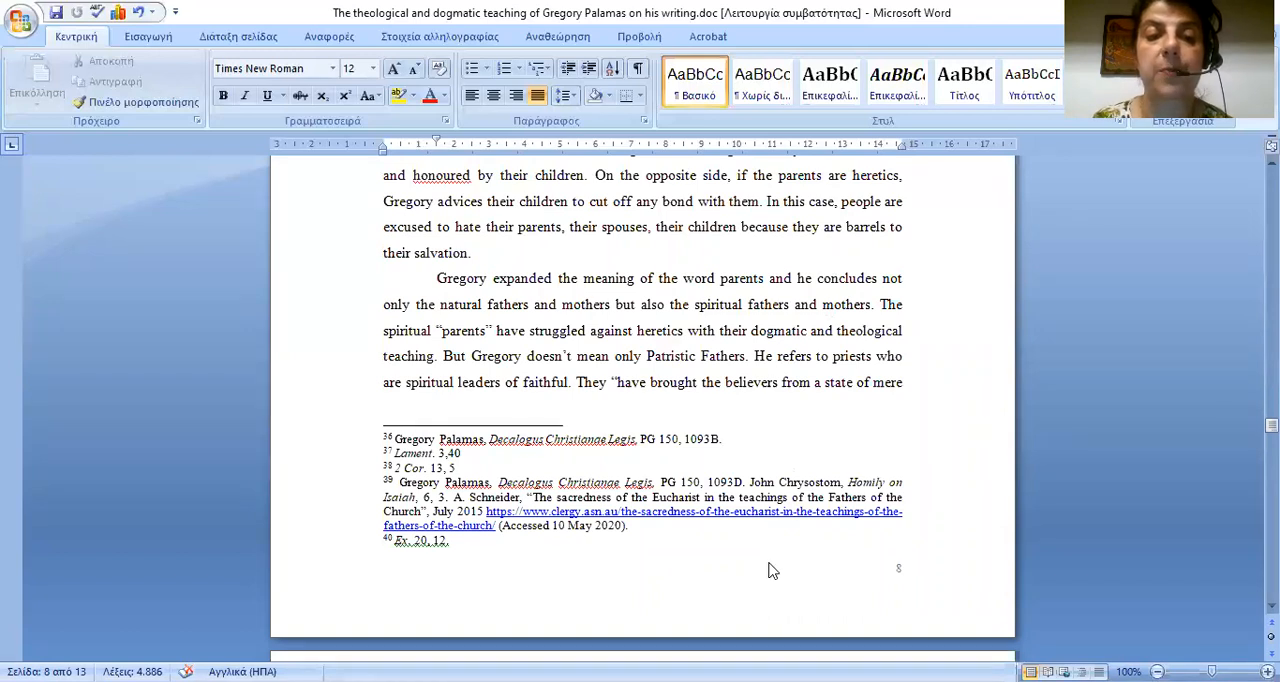
pyautogui.moveTo(750, 560)
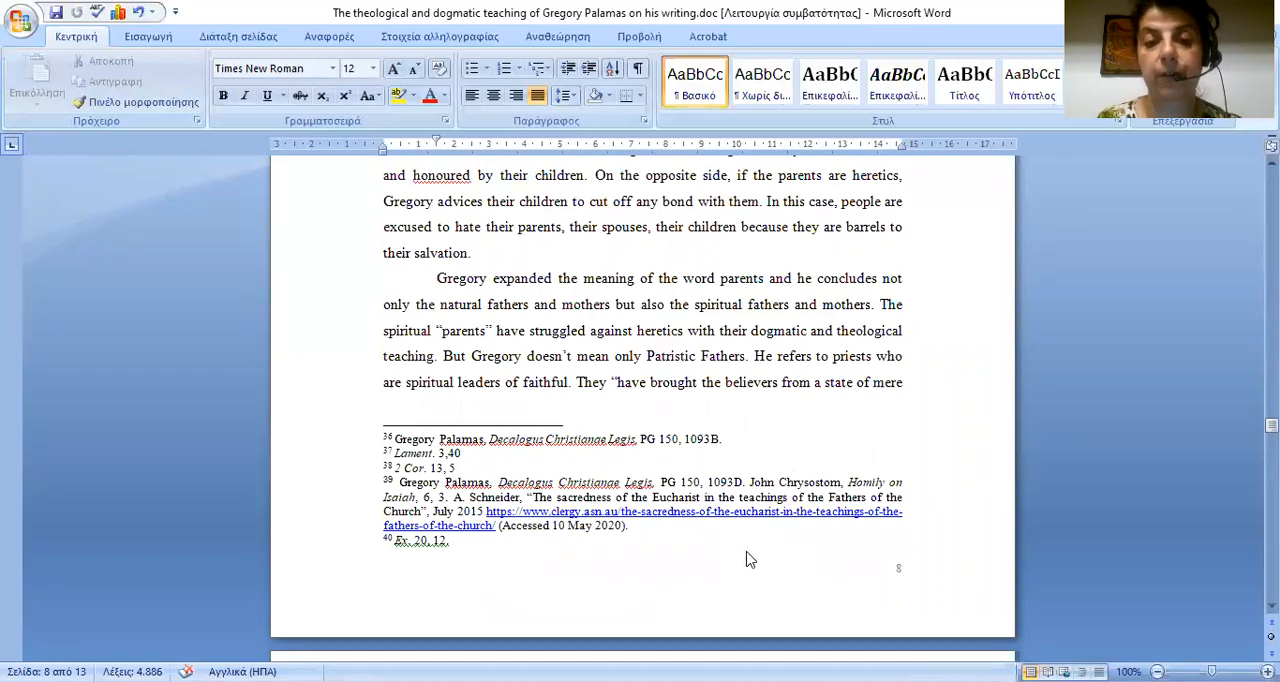
pyautogui.moveTo(740, 556)
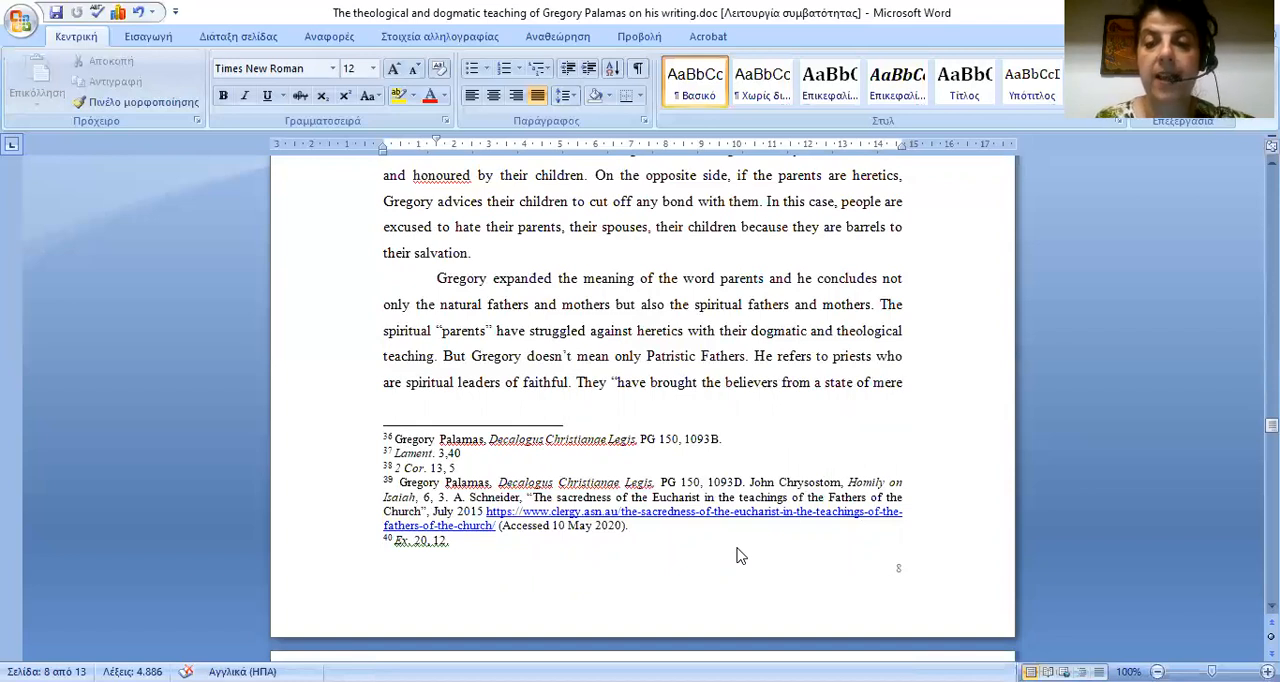
pyautogui.scroll(-3)
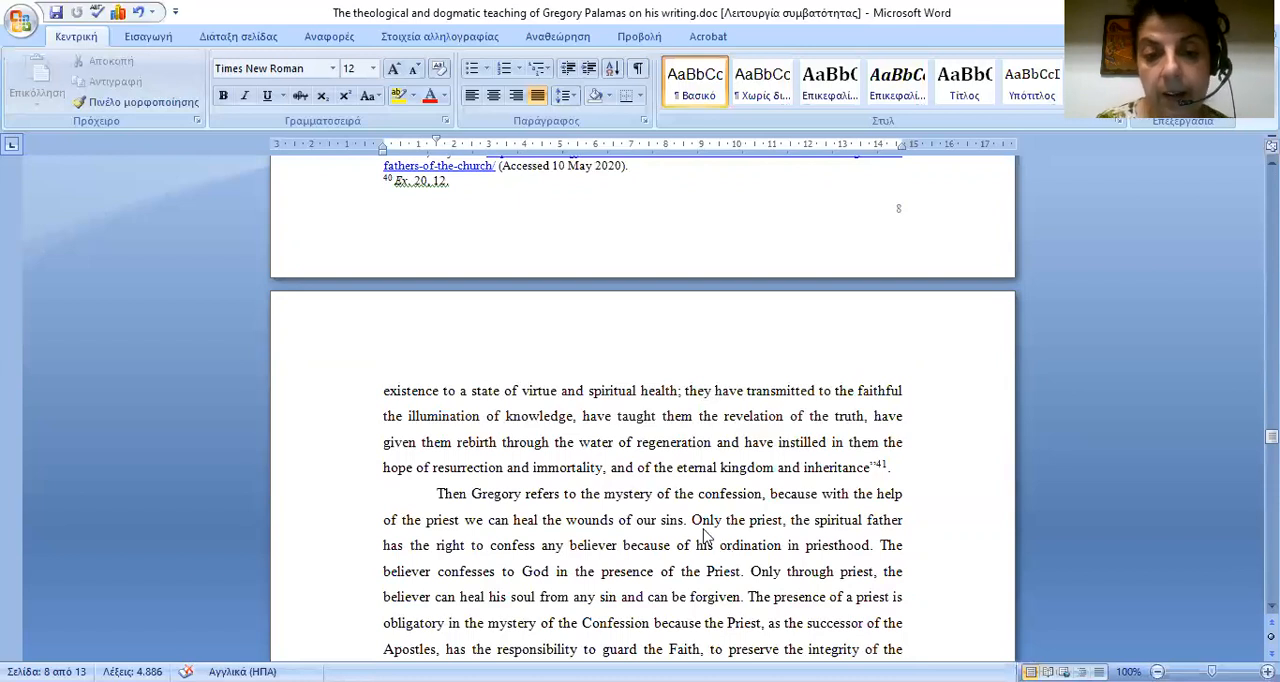
pyautogui.scroll(-3)
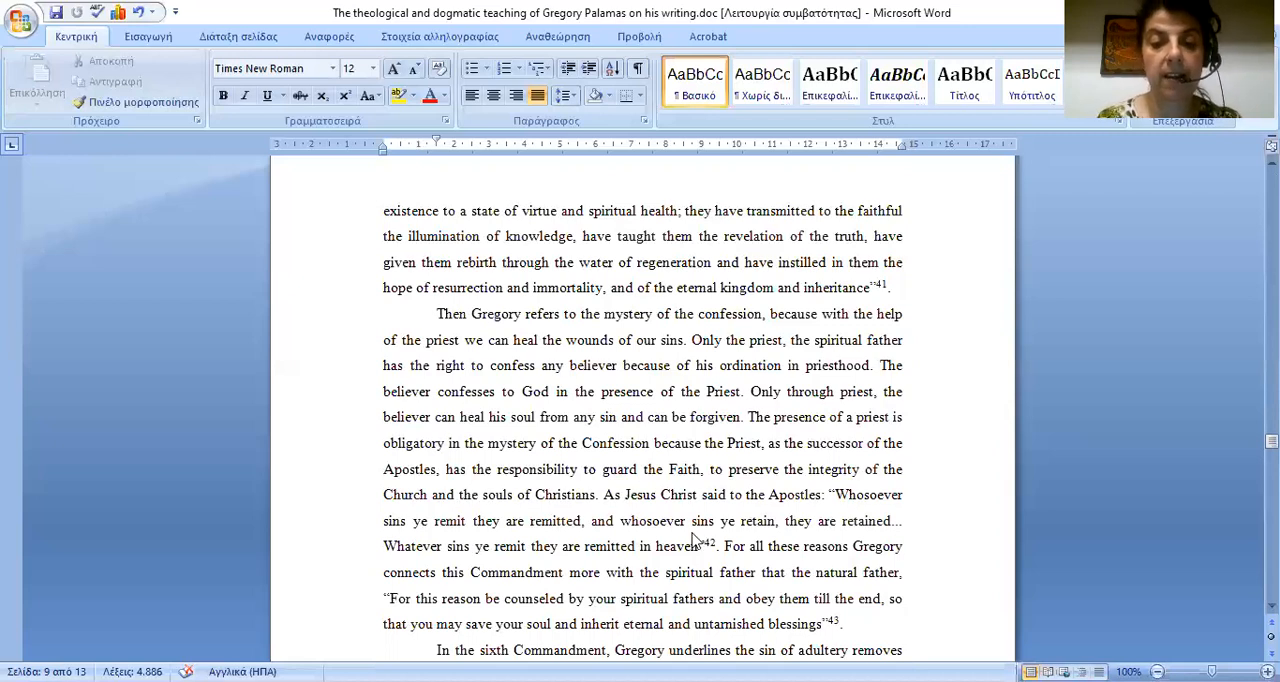
pyautogui.scroll(-3)
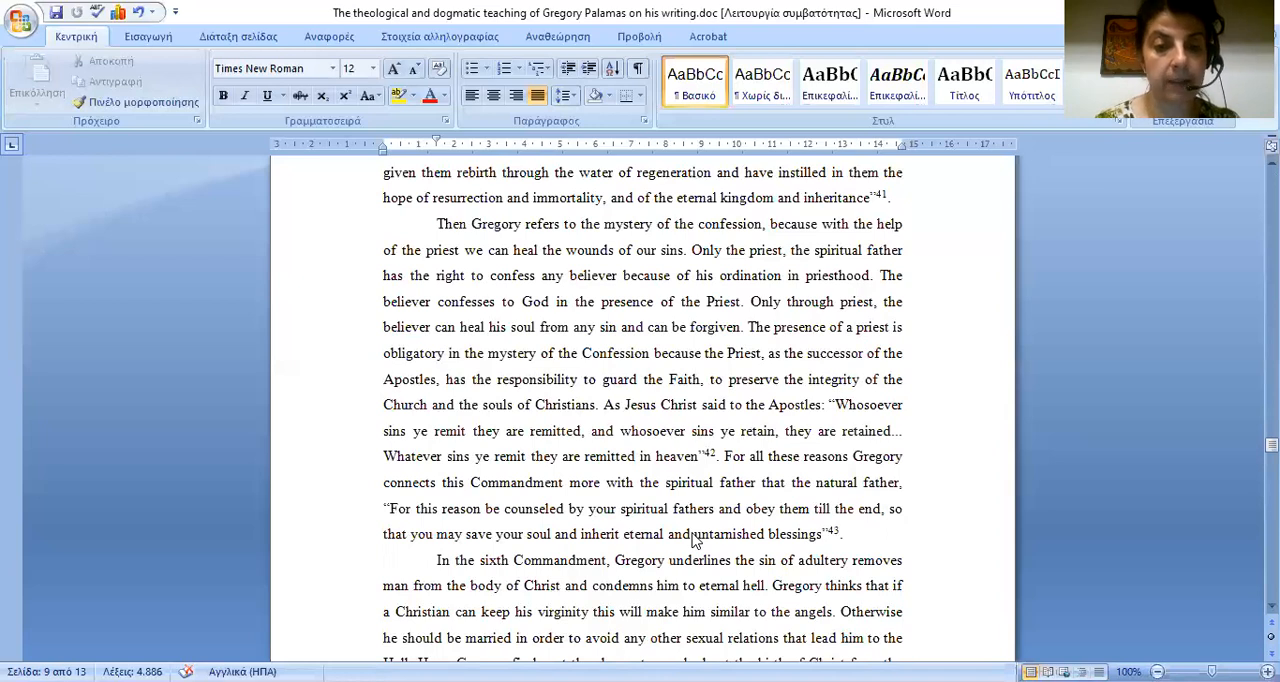
pyautogui.scroll(-3)
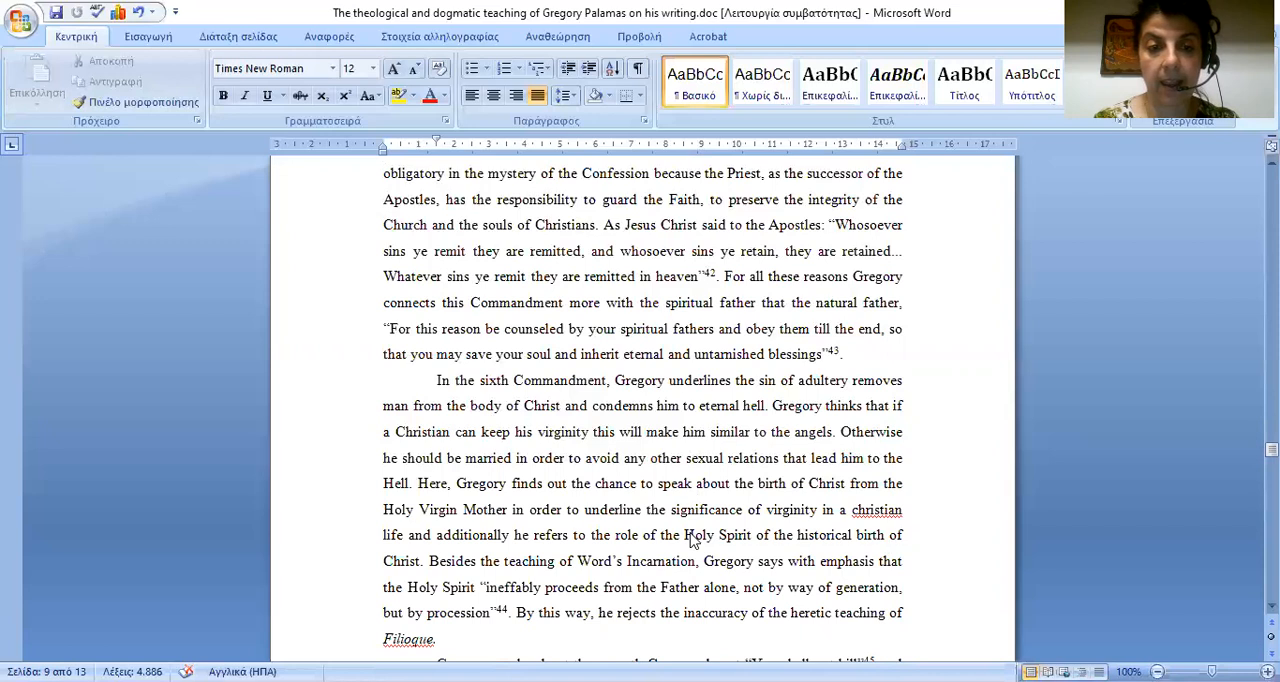
pyautogui.moveTo(824, 608)
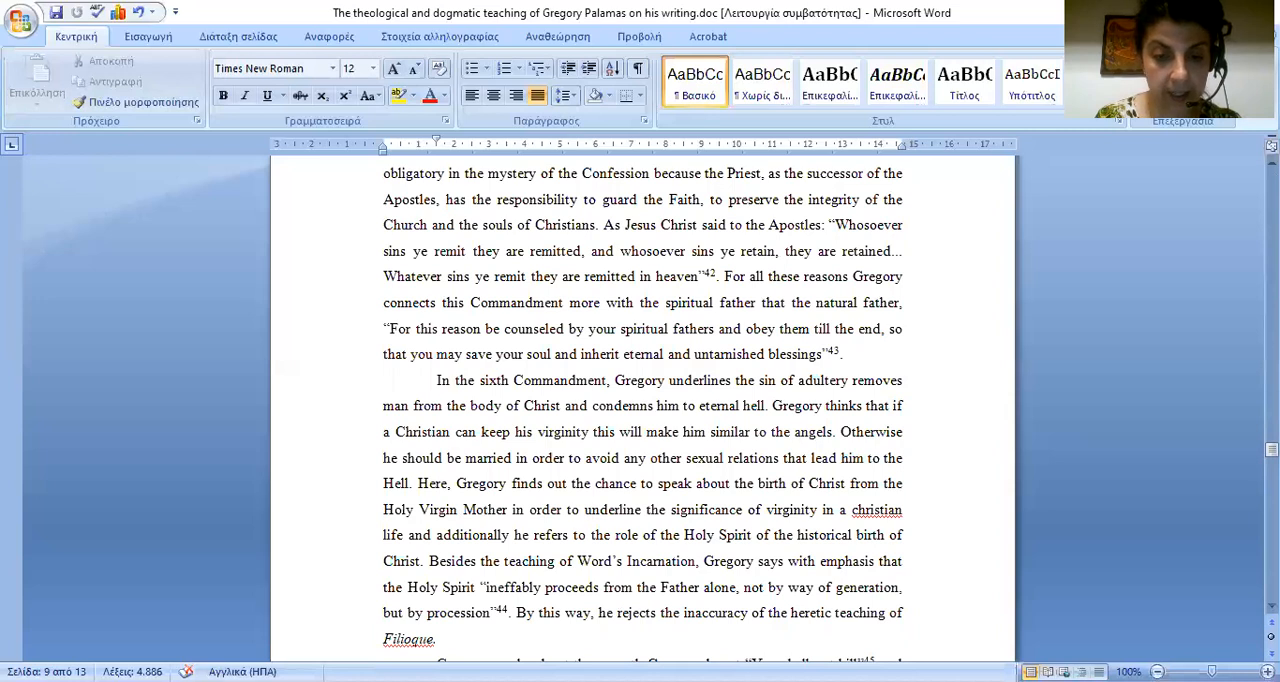
pyautogui.moveTo(1088, 312)
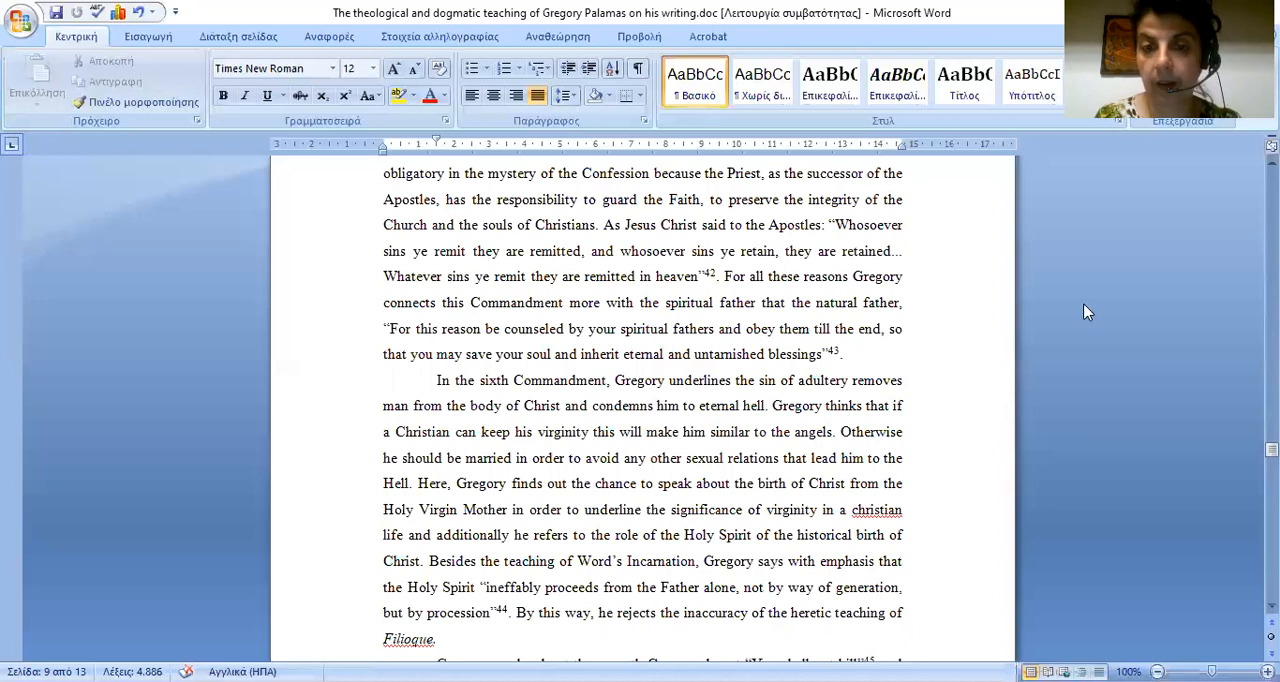
pyautogui.scroll(-3)
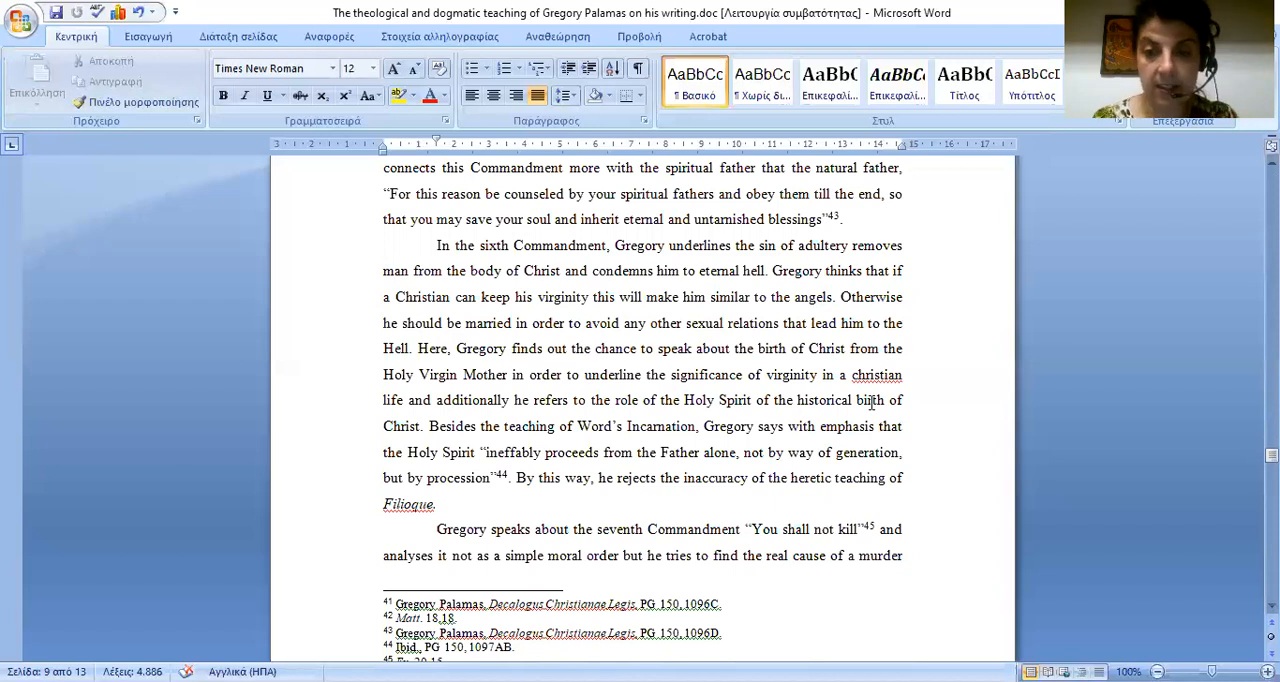
pyautogui.scroll(-3)
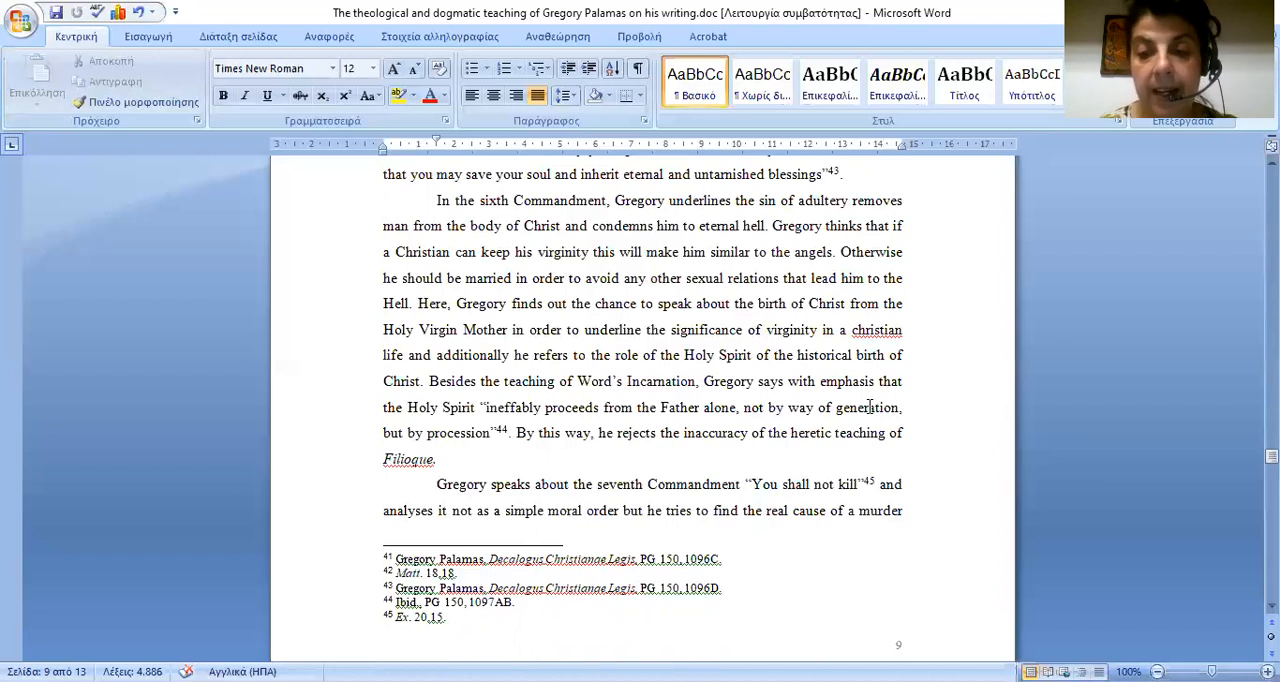
pyautogui.scroll(-3)
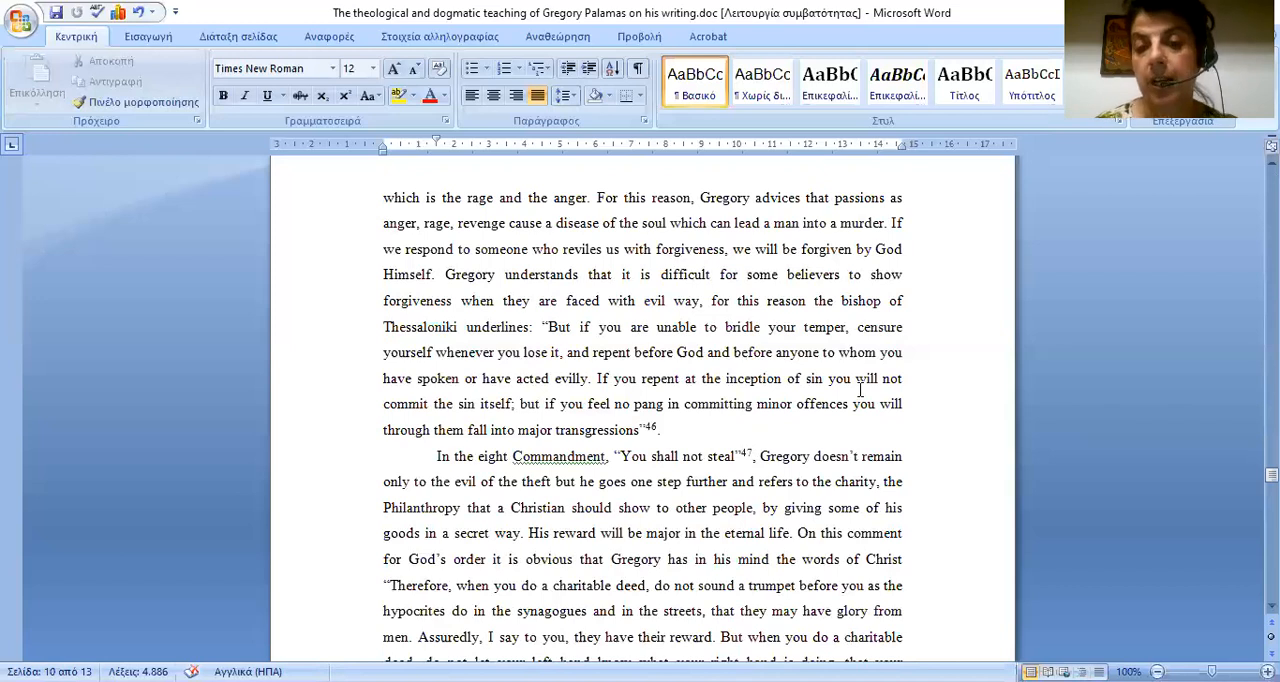
pyautogui.scroll(-3)
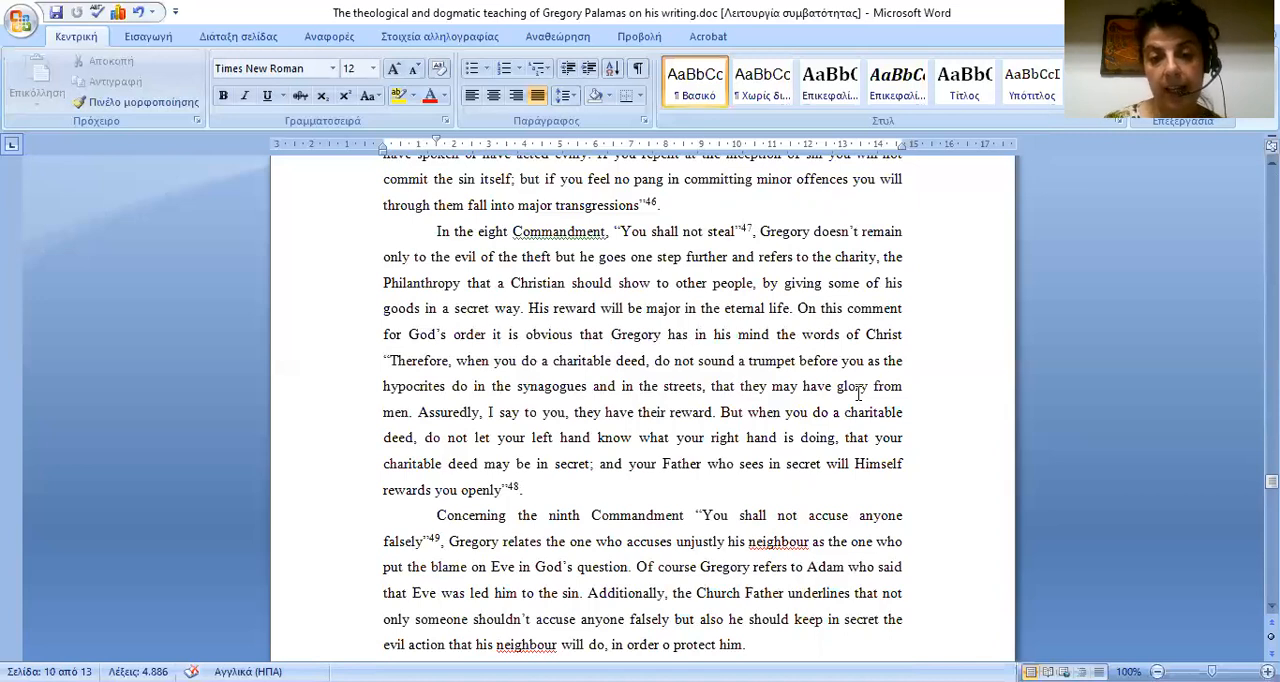
pyautogui.scroll(-3)
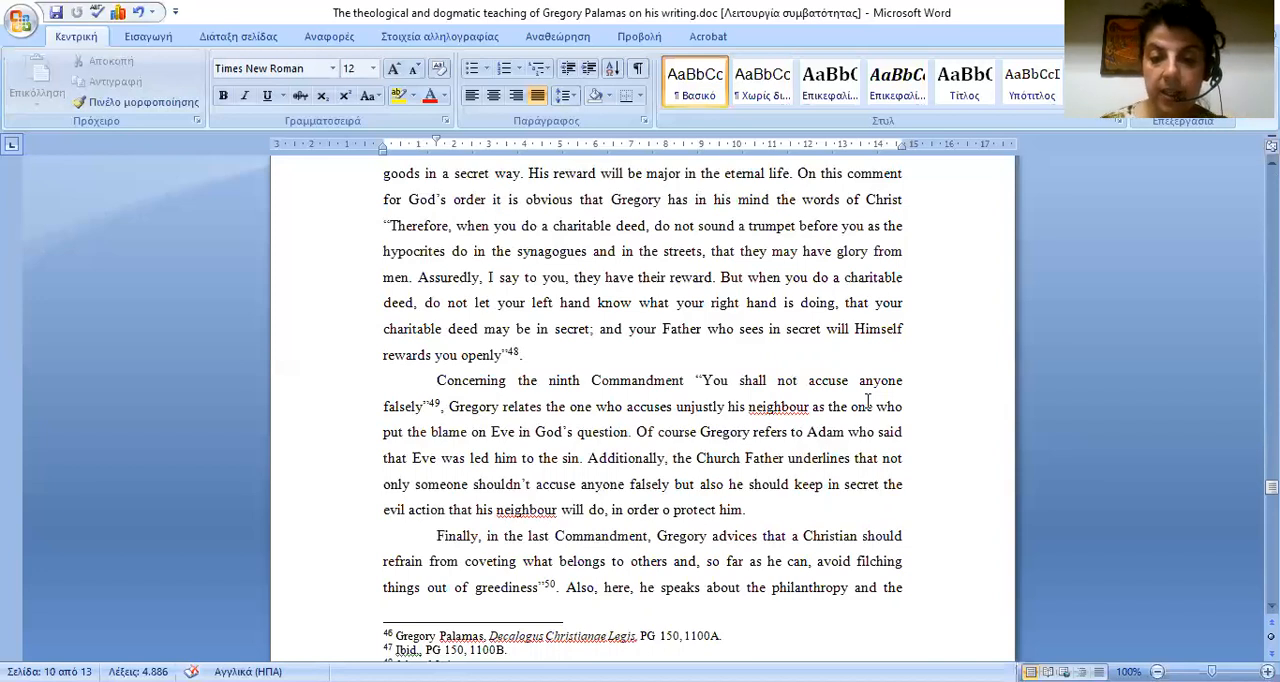
pyautogui.scroll(-3)
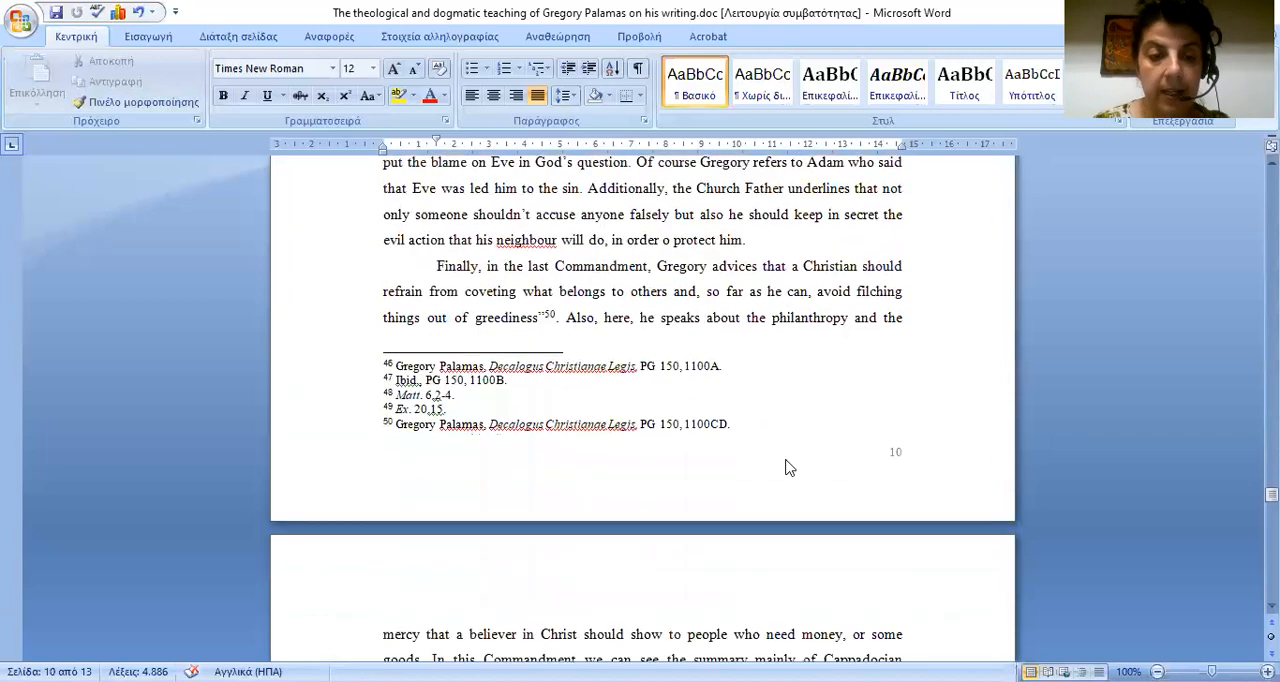
pyautogui.scroll(-3)
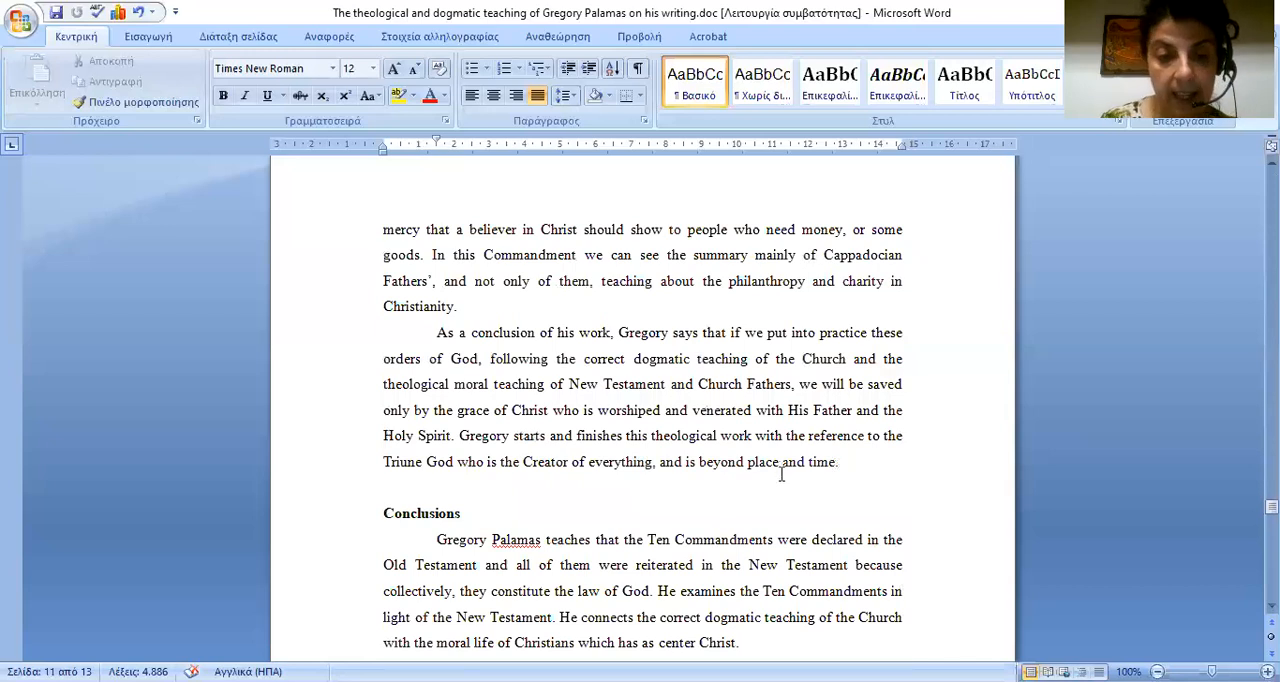
pyautogui.scroll(-3)
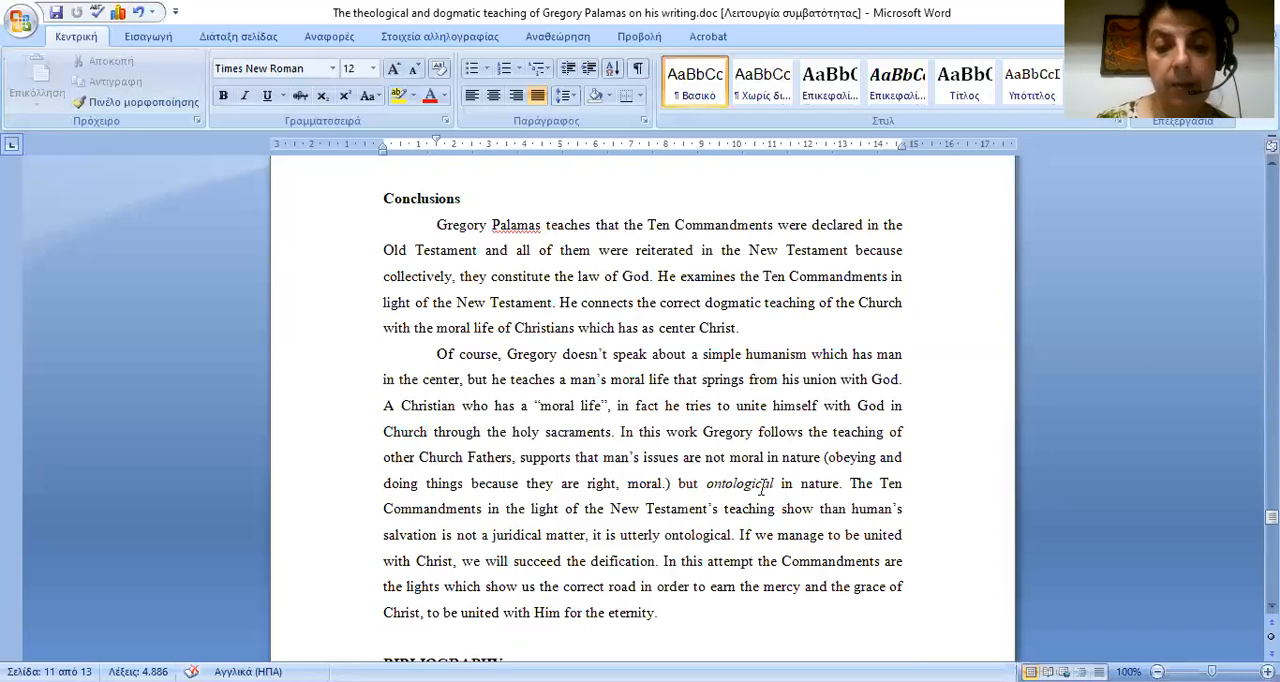
pyautogui.scroll(-3)
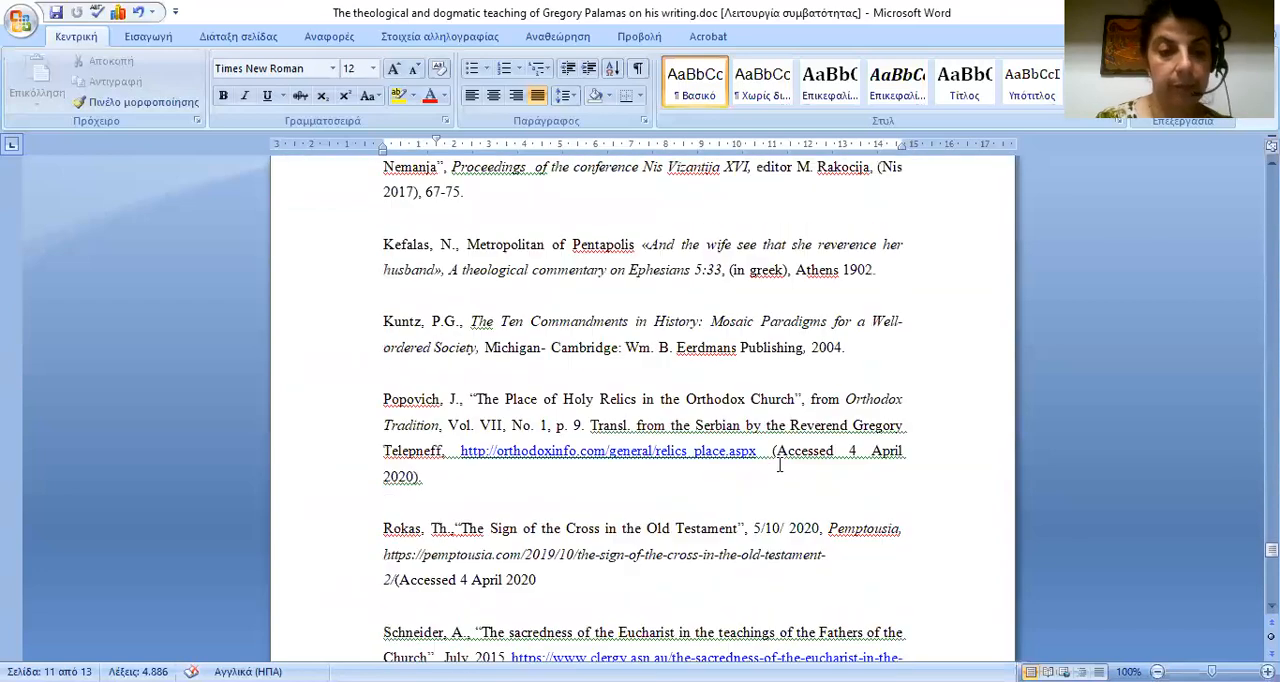
pyautogui.scroll(-3)
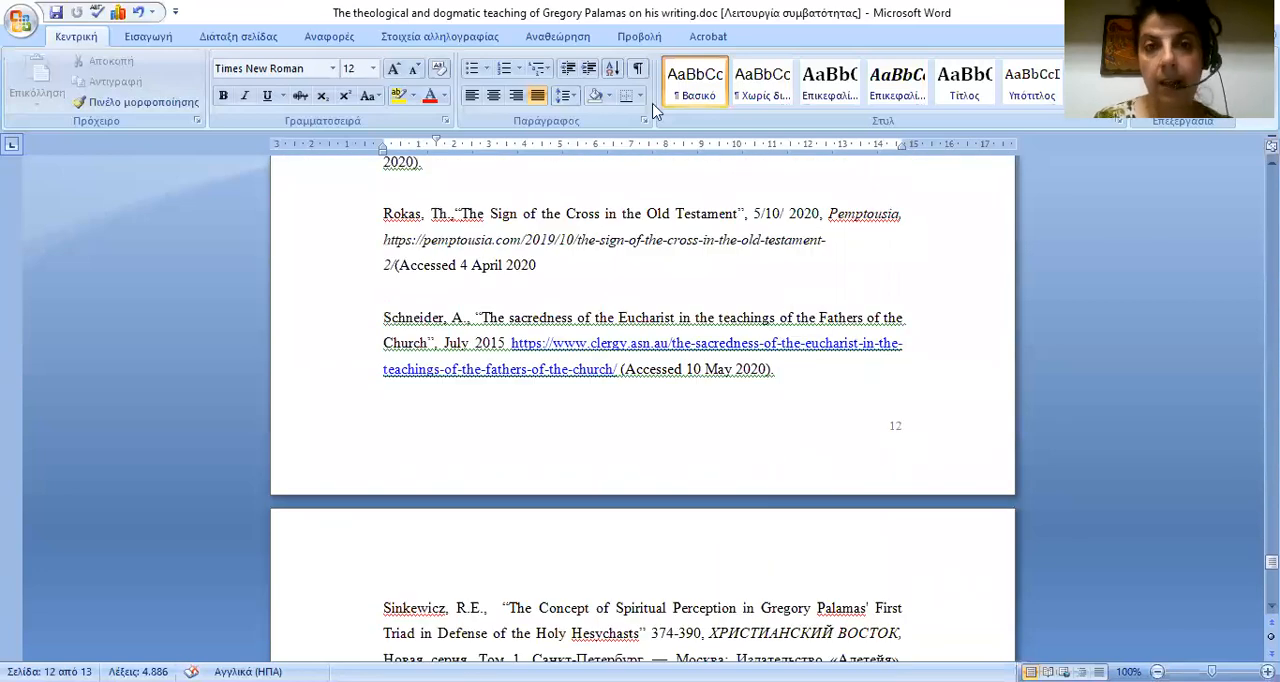